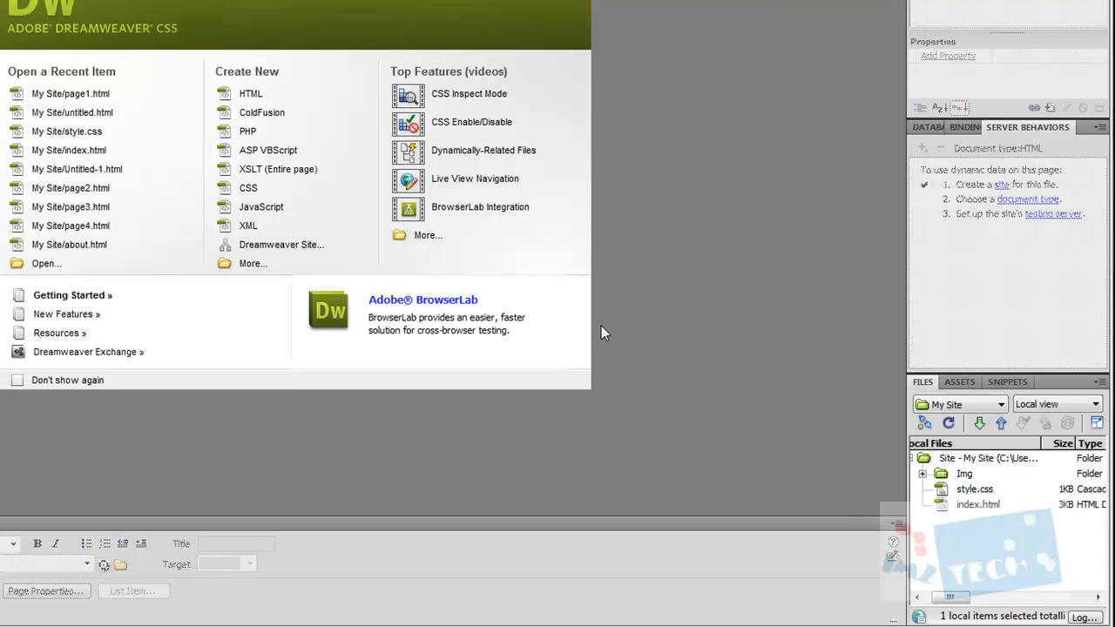
{"action": "mouse_move", "coordinate": [613, 348]}
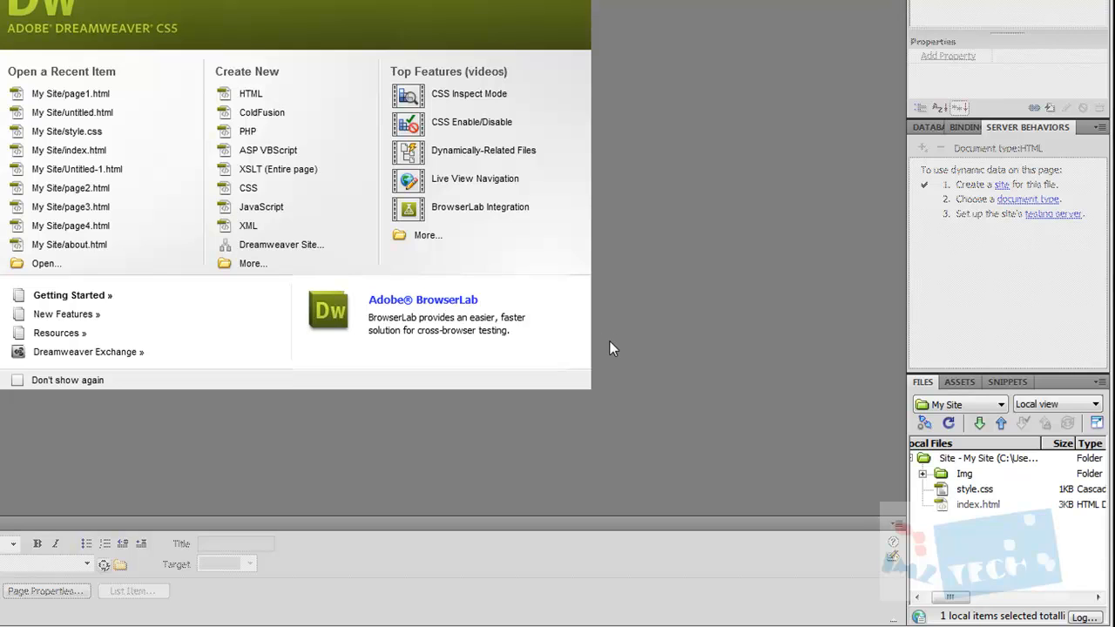
{"action": "mouse_move", "coordinate": [544, 261]}
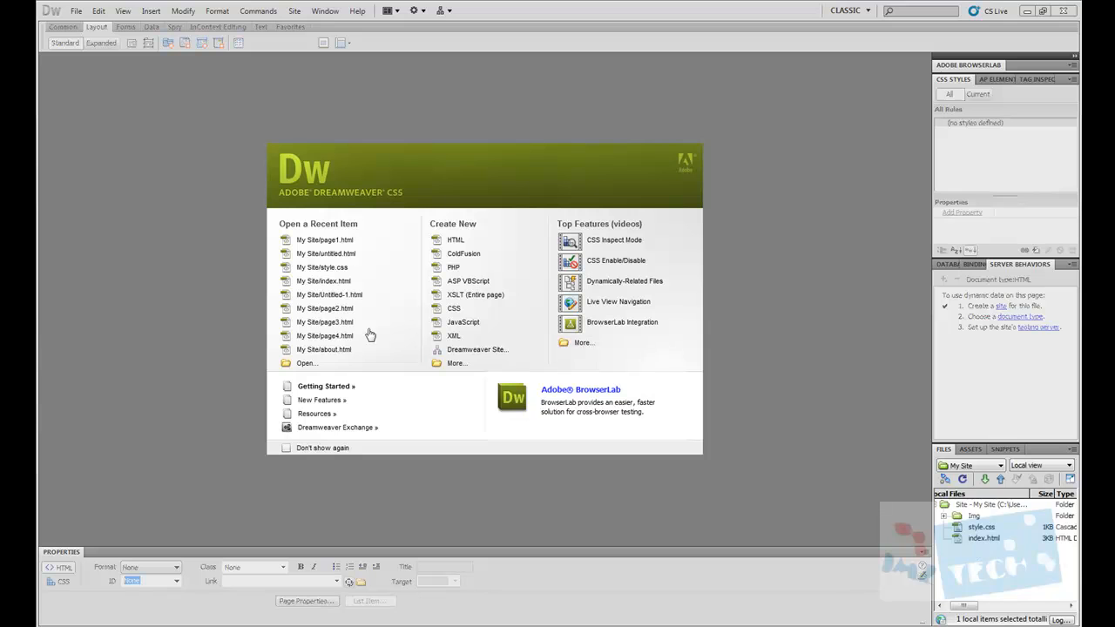
Step: Create a new blank HTML document from the Welcome Screen
{"action": "left_click", "coordinate": [455, 241]}
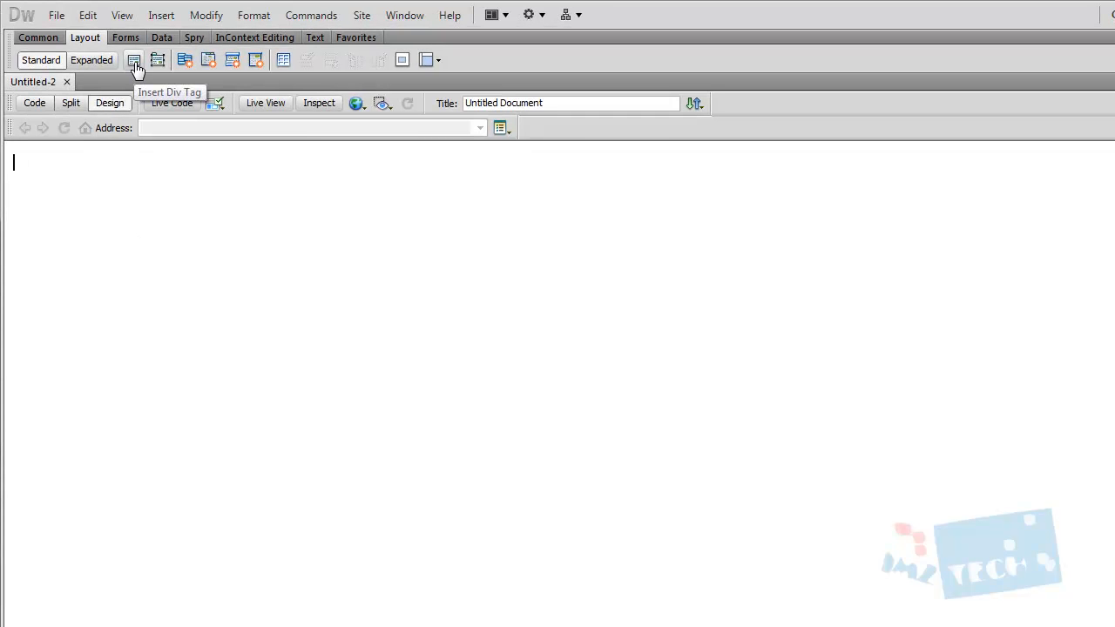
Step: Insert a div tag at the insertion point with its default placeholder text
{"action": "left_click", "coordinate": [134, 59]}
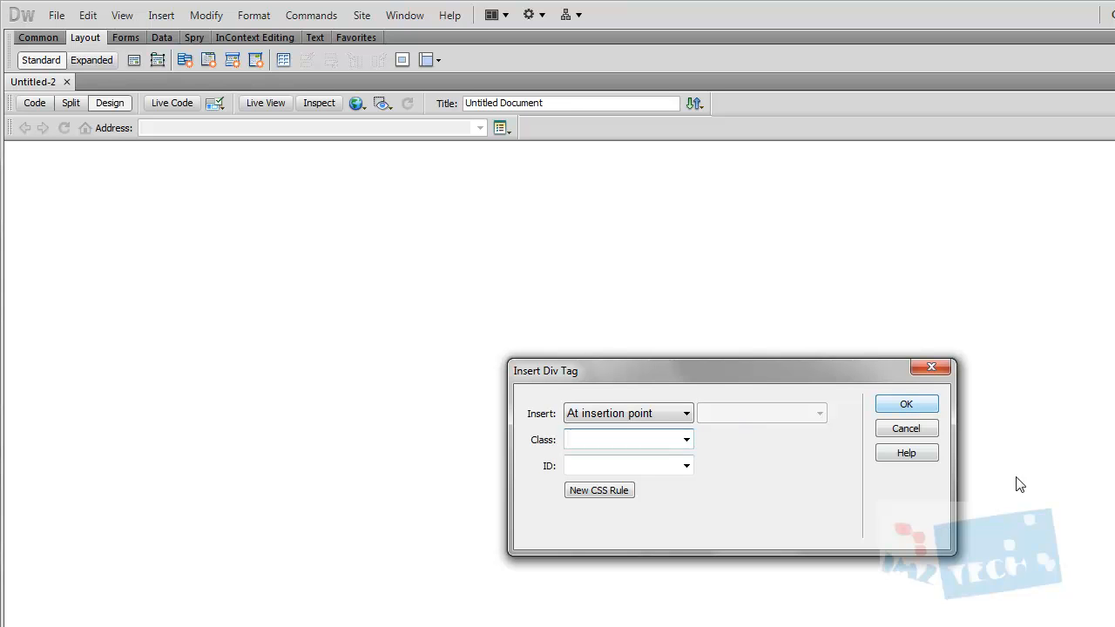
{"action": "left_click", "coordinate": [906, 405]}
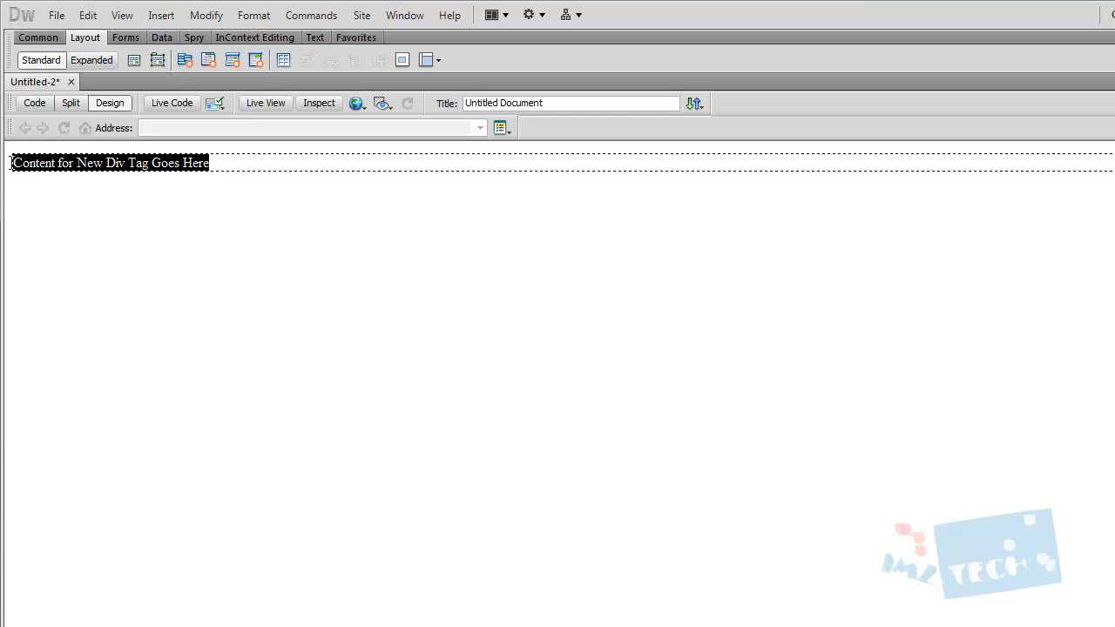
{"action": "left_click", "coordinate": [38, 162]}
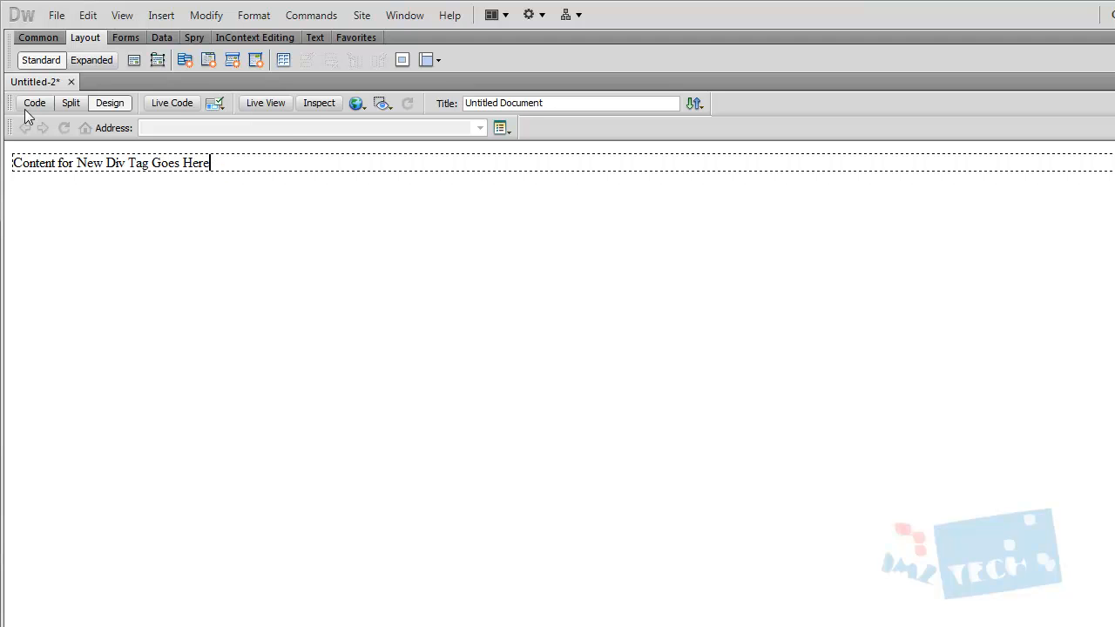
Step: In Code view, move the div's text below the opening tag and place the cursor inside the tag
{"action": "left_click", "coordinate": [35, 103]}
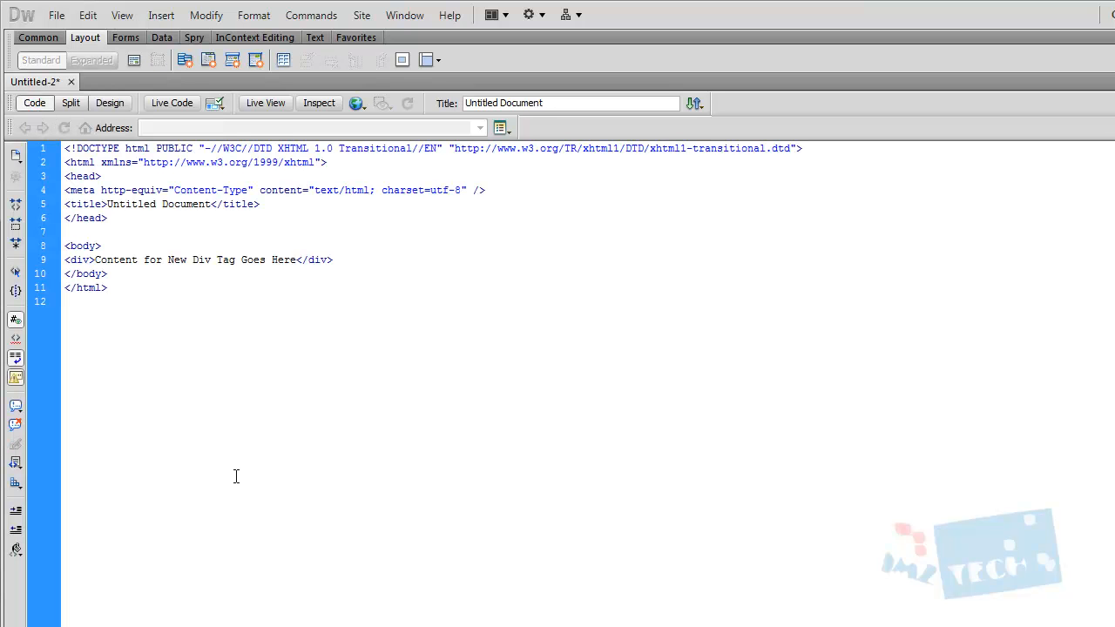
{"action": "left_click", "coordinate": [296, 260]}
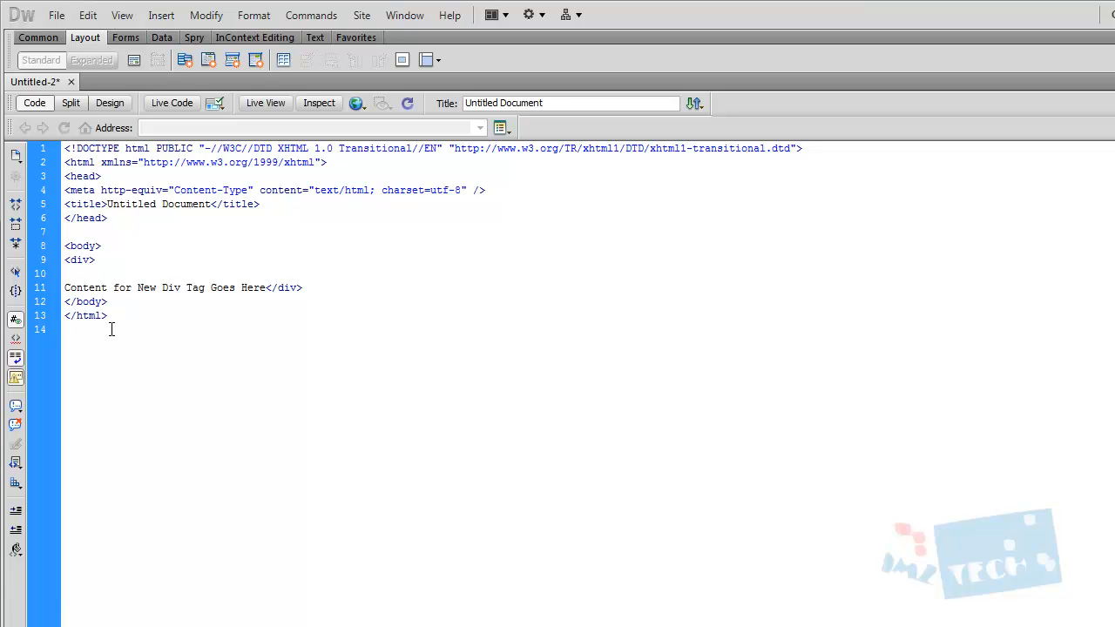
{"action": "left_click", "coordinate": [88, 259]}
{"action": "type", "text": " sty"}
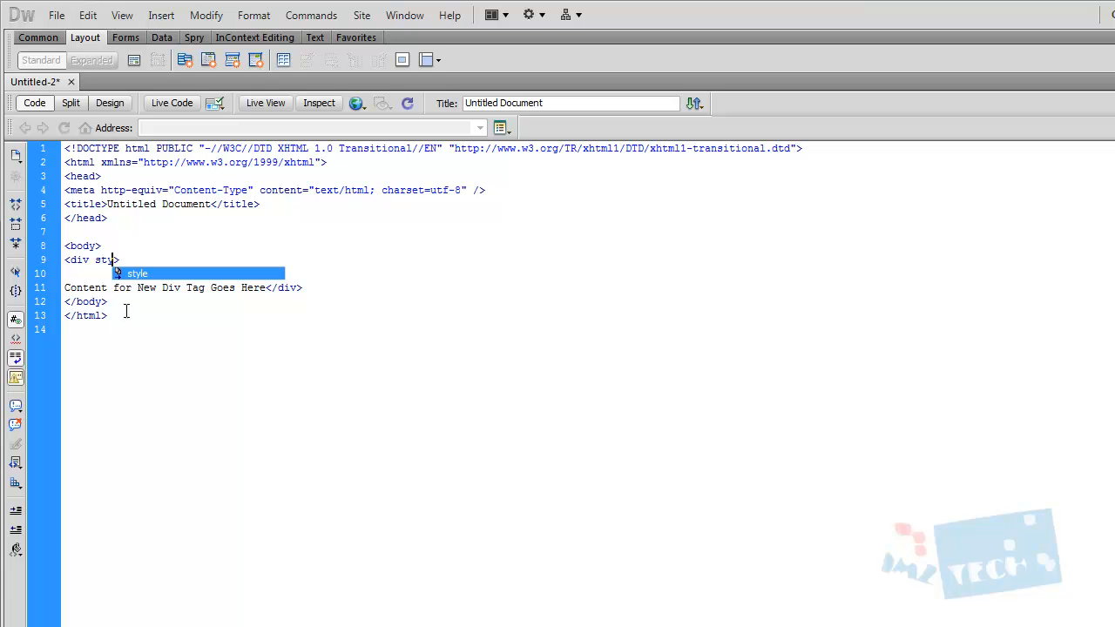
{"action": "mouse_move", "coordinate": [143, 281]}
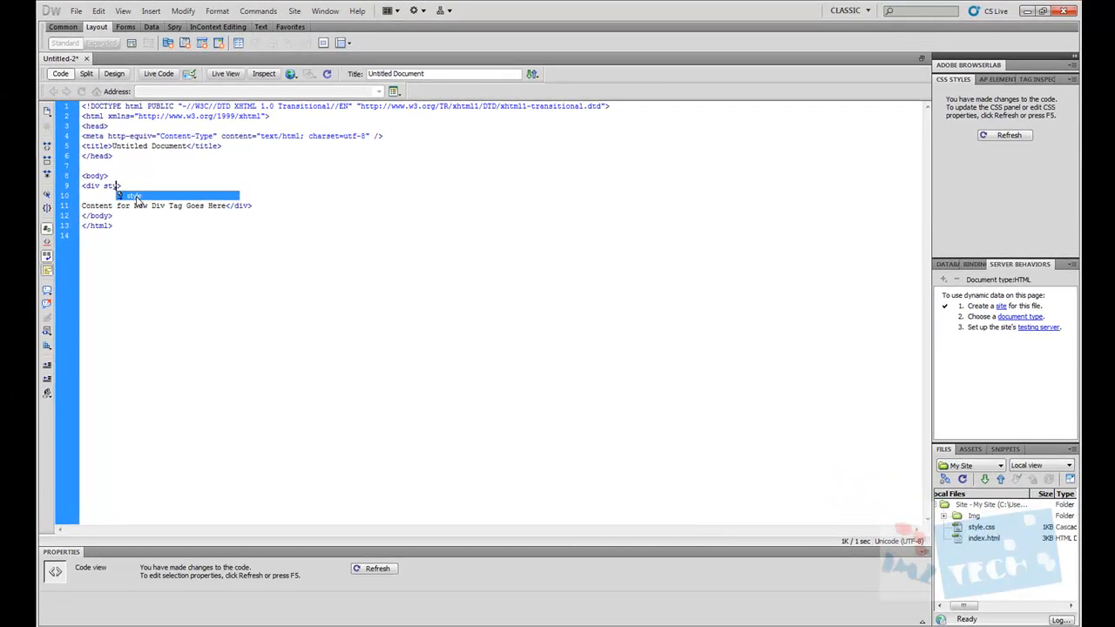
Step: Add style="" to the div with background-color #09F picked from the colour palette
{"action": "type", "text": "style=\""}
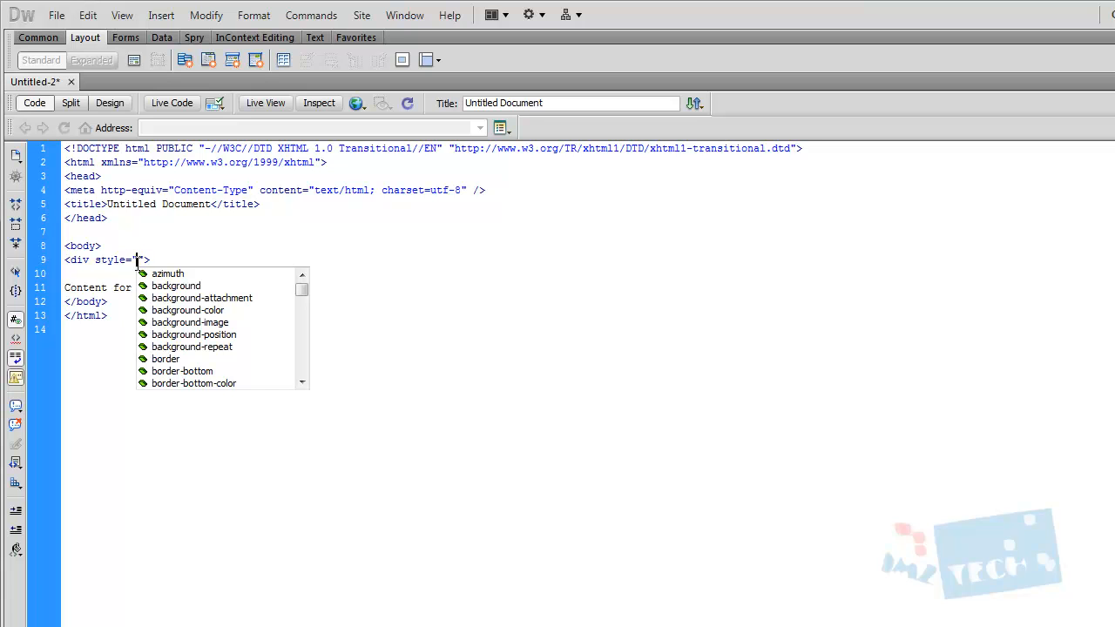
{"action": "type", "text": "\""}
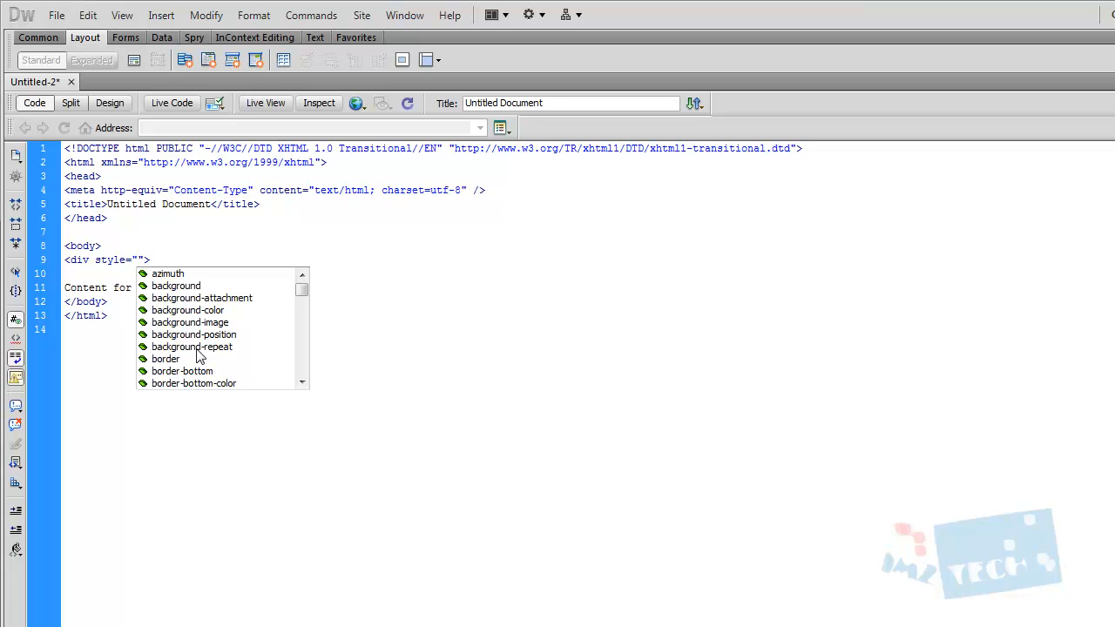
{"action": "mouse_move", "coordinate": [198, 379]}
{"action": "type", "text": "background-color:"}
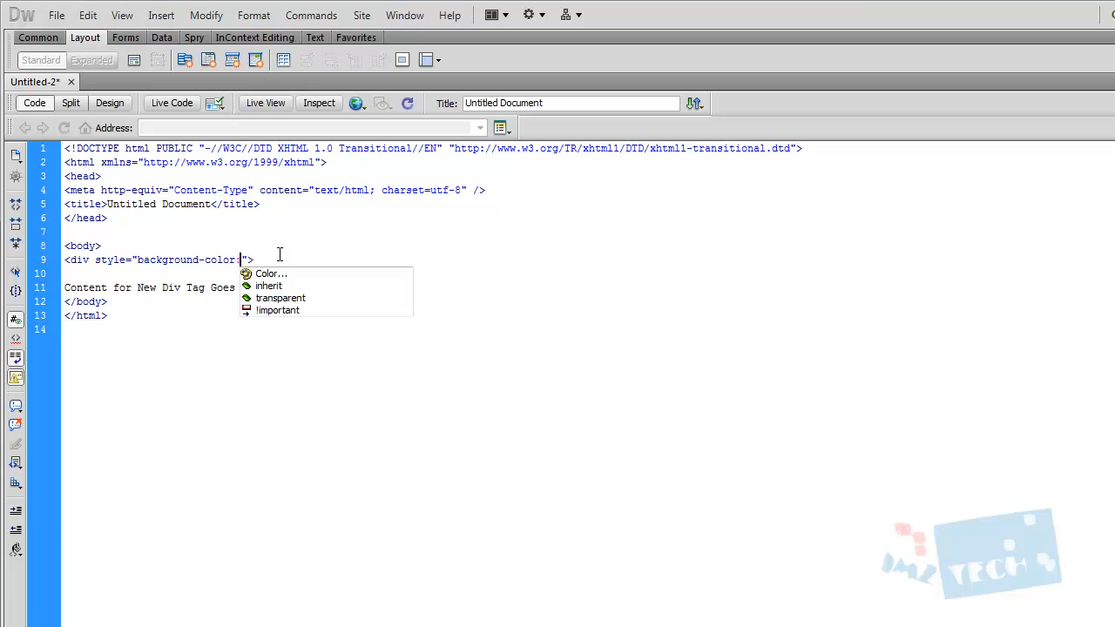
{"action": "mouse_move", "coordinate": [277, 283]}
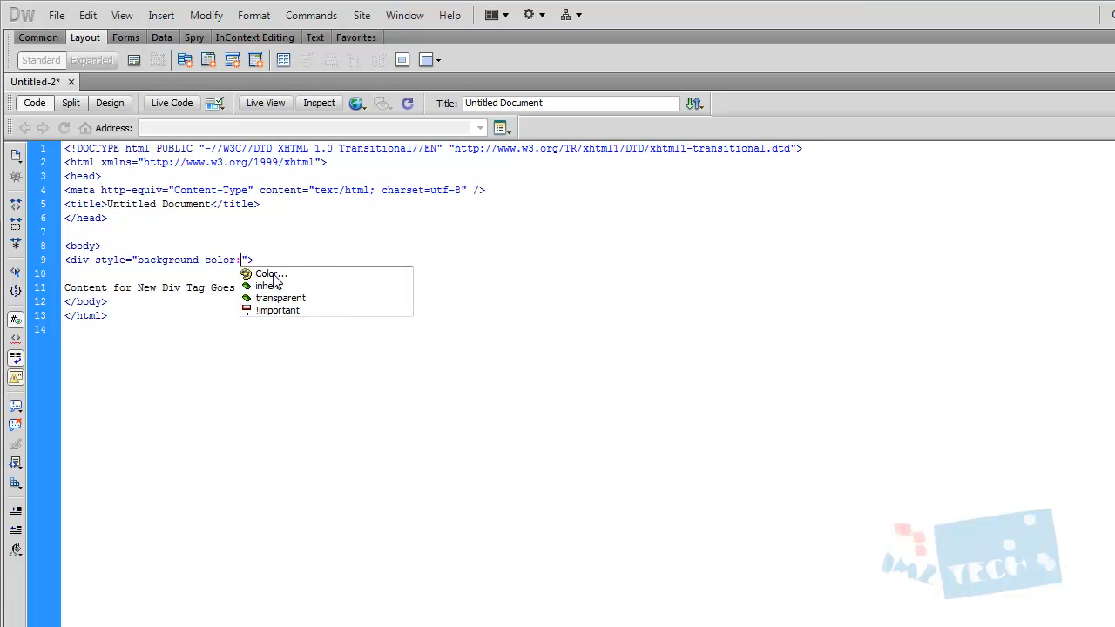
{"action": "left_click", "coordinate": [270, 273]}
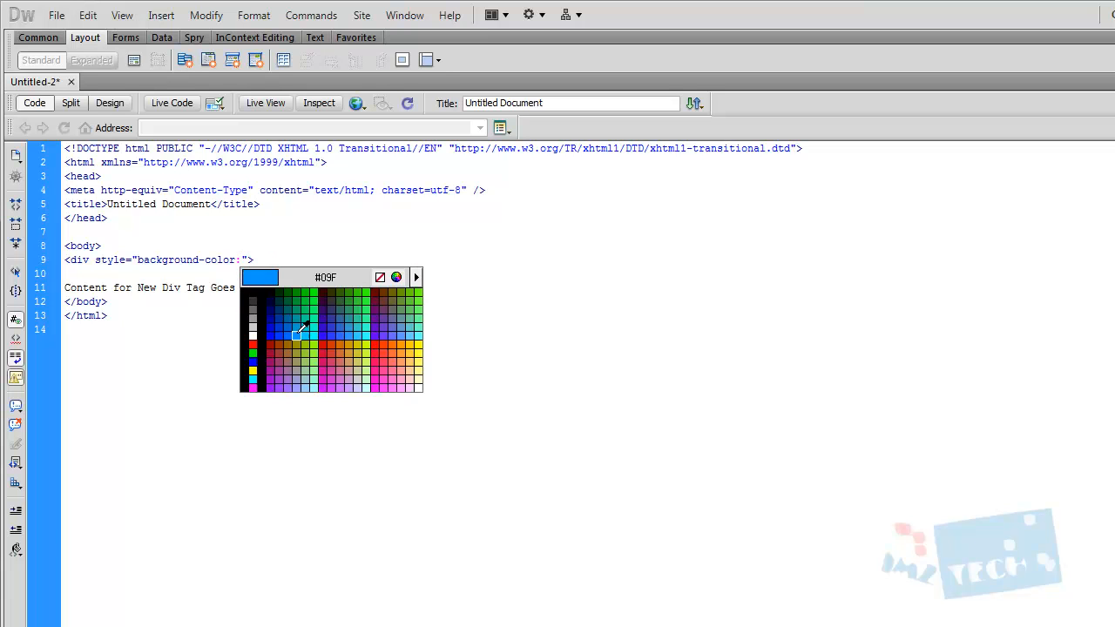
{"action": "left_click", "coordinate": [296, 335]}
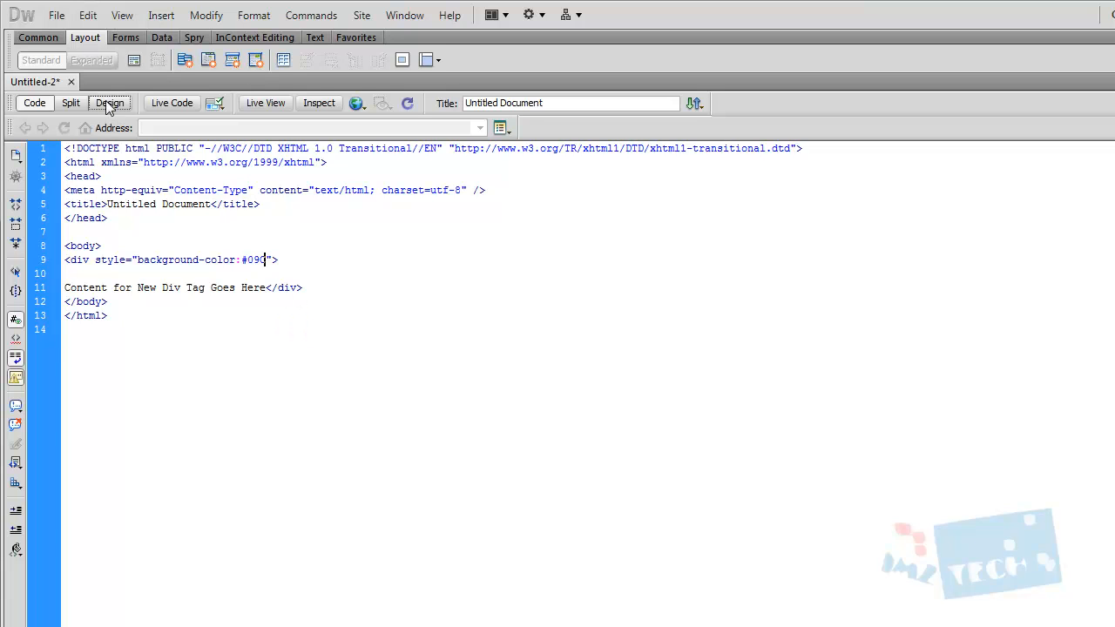
{"action": "left_click", "coordinate": [110, 103]}
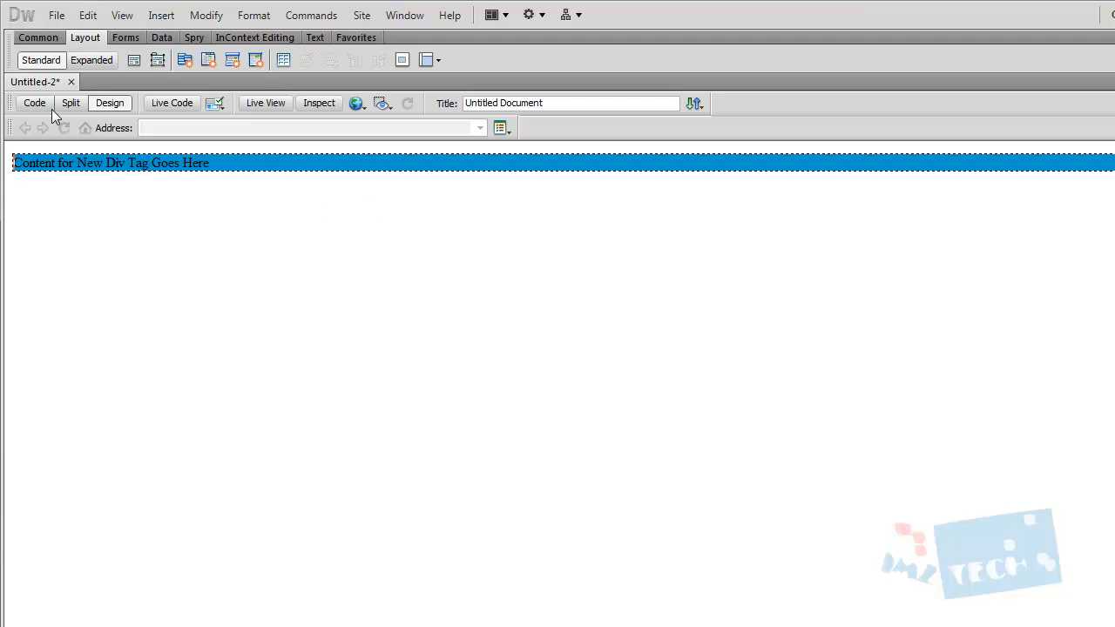
{"action": "mouse_move", "coordinate": [34, 102]}
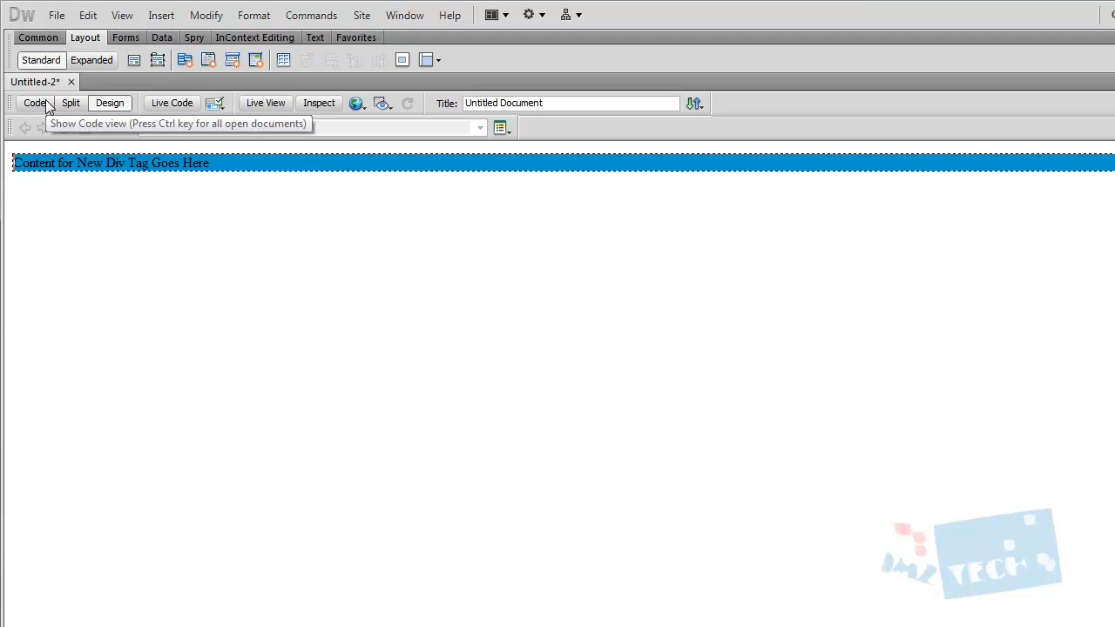
{"action": "left_click", "coordinate": [35, 103]}
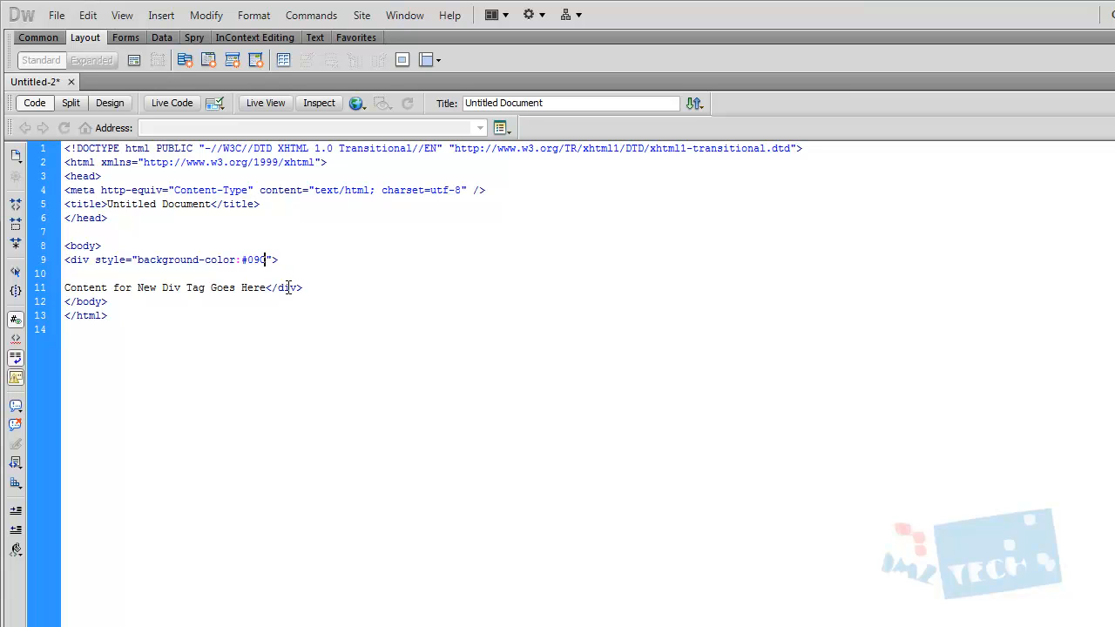
Step: Change the background colour to #09C and add width:700px to the style
{"action": "type", "text": "C"}
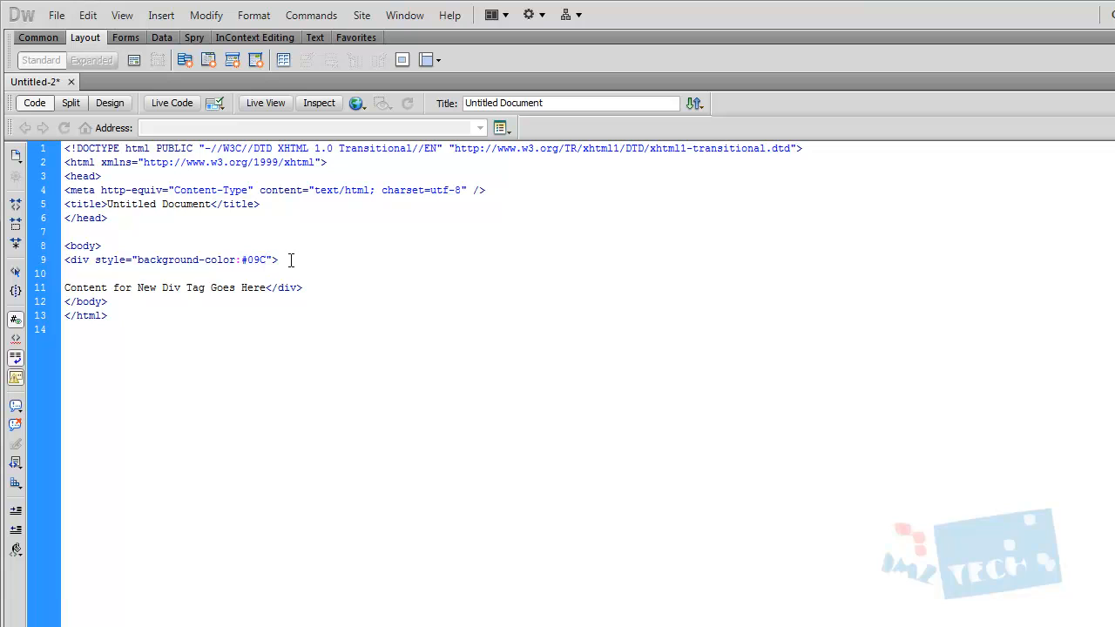
{"action": "mouse_move", "coordinate": [304, 264]}
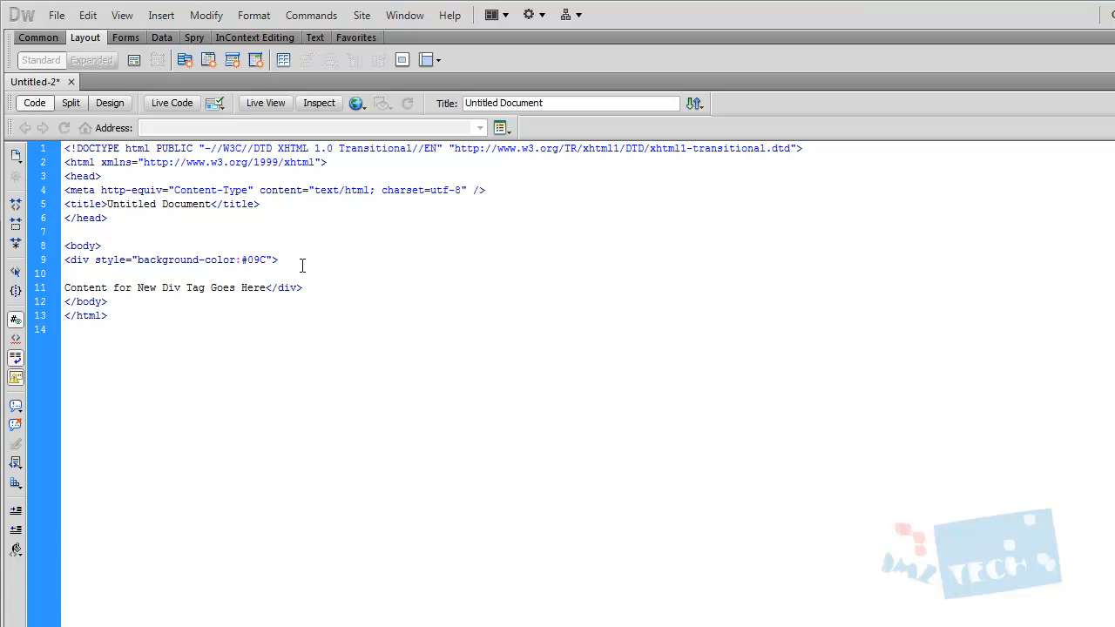
{"action": "type", "text": "; width:"}
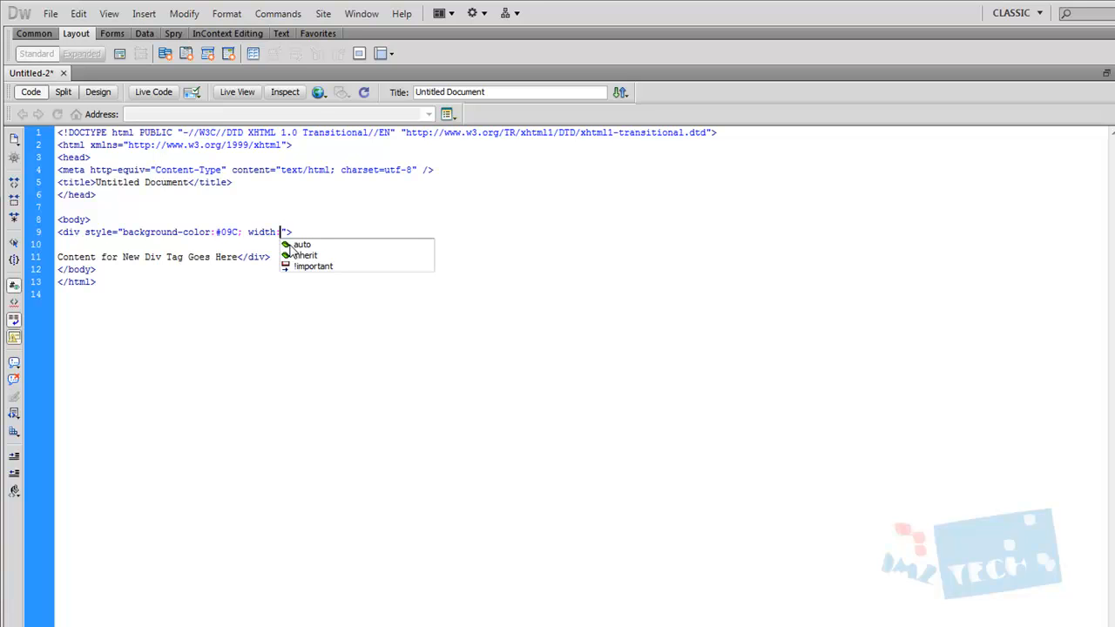
{"action": "type", "text": "700p"}
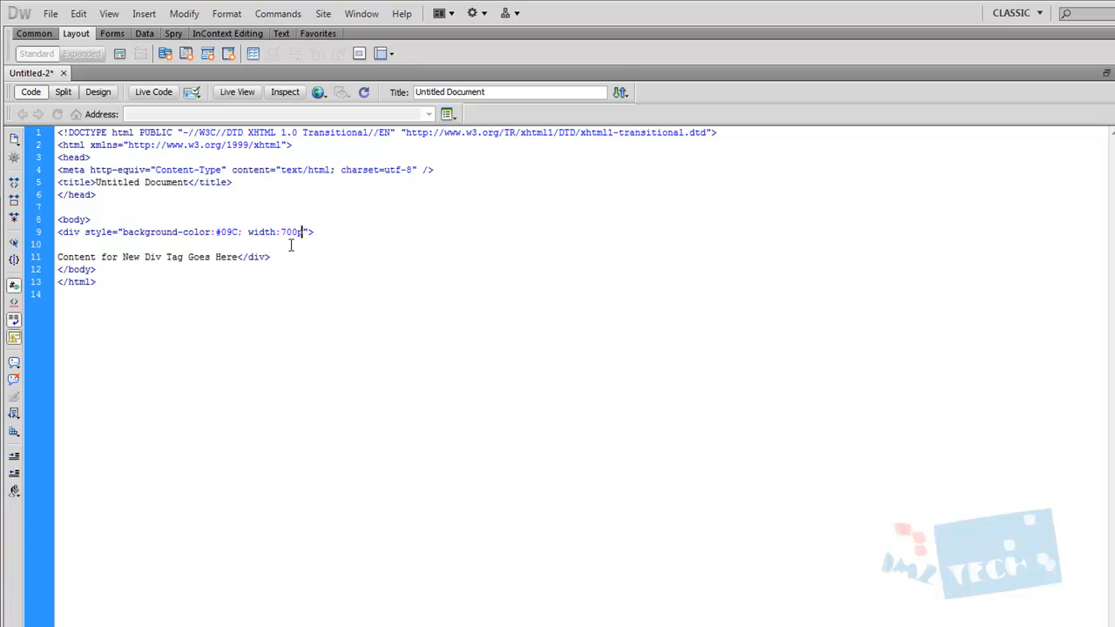
{"action": "type", "text": "px;"}
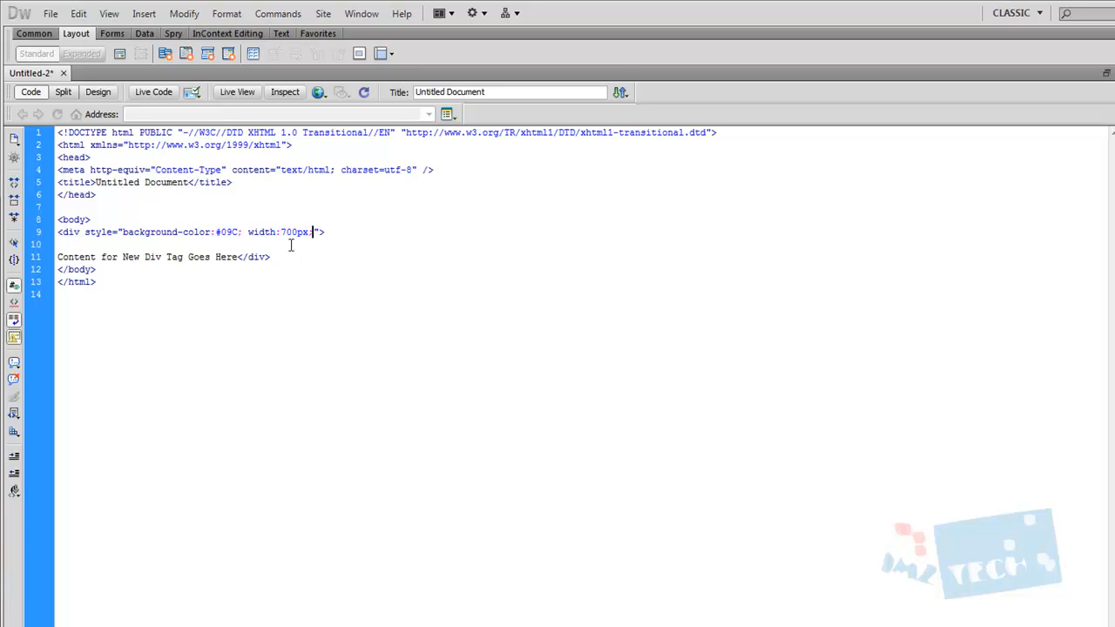
{"action": "left_click", "coordinate": [98, 91]}
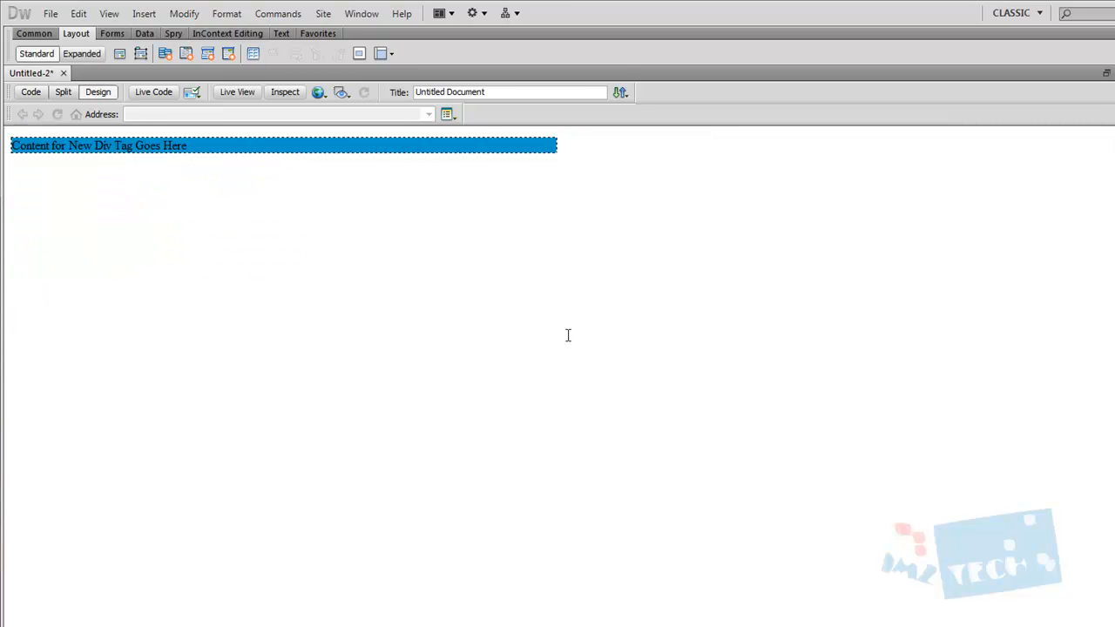
{"action": "mouse_move", "coordinate": [1077, 141]}
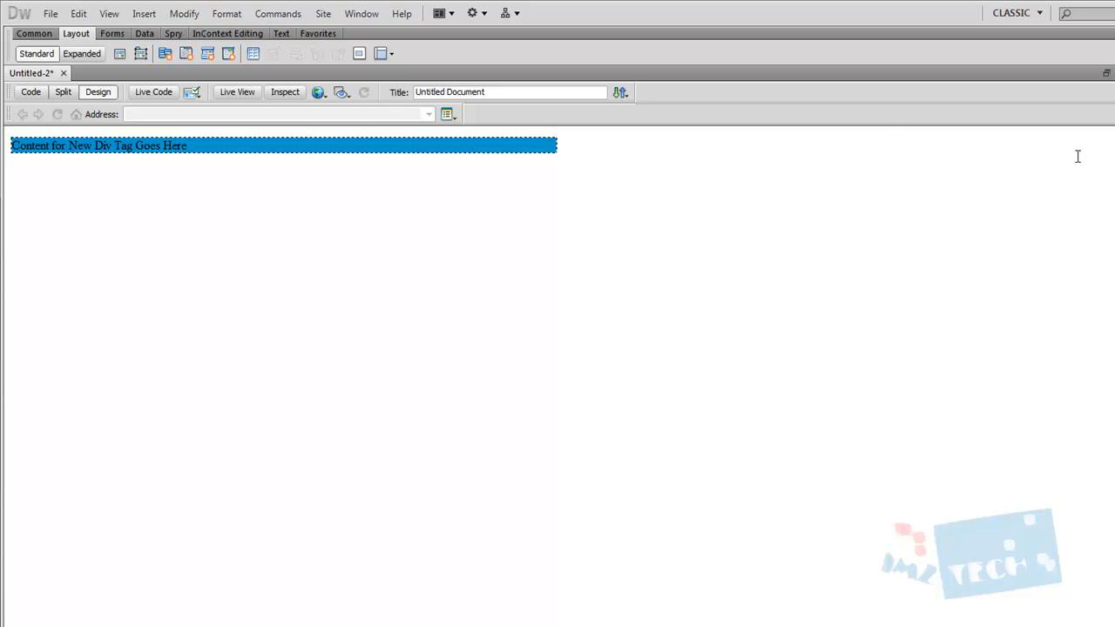
{"action": "left_click", "coordinate": [296, 153]}
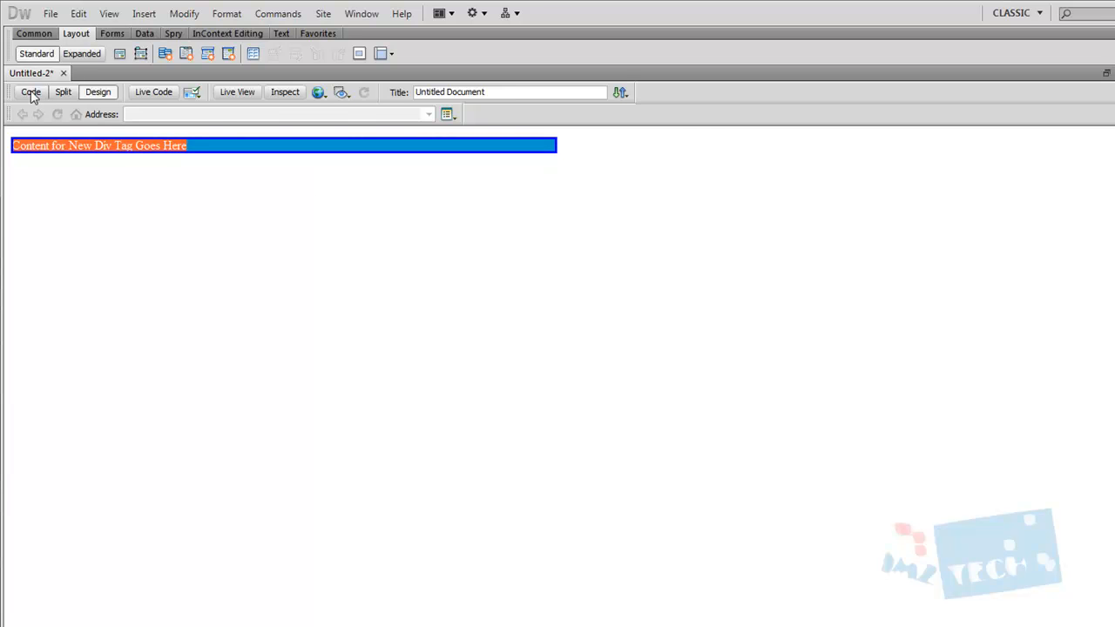
Step: Add height:500px to the div's style and check the blue box in Design view
{"action": "left_click", "coordinate": [31, 91]}
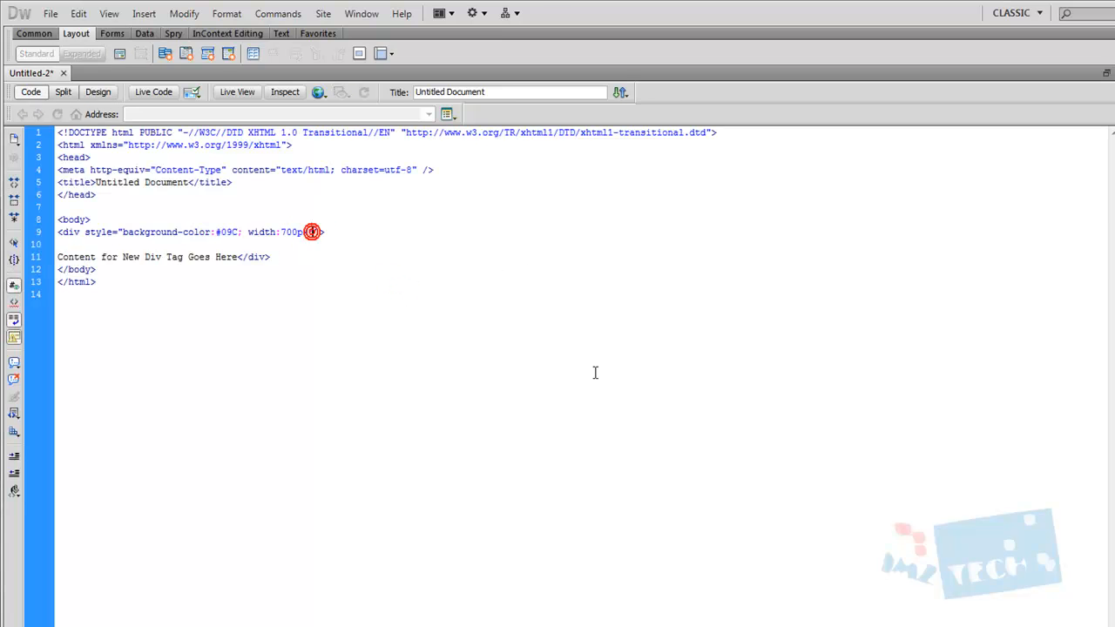
{"action": "type", "text": "; h"}
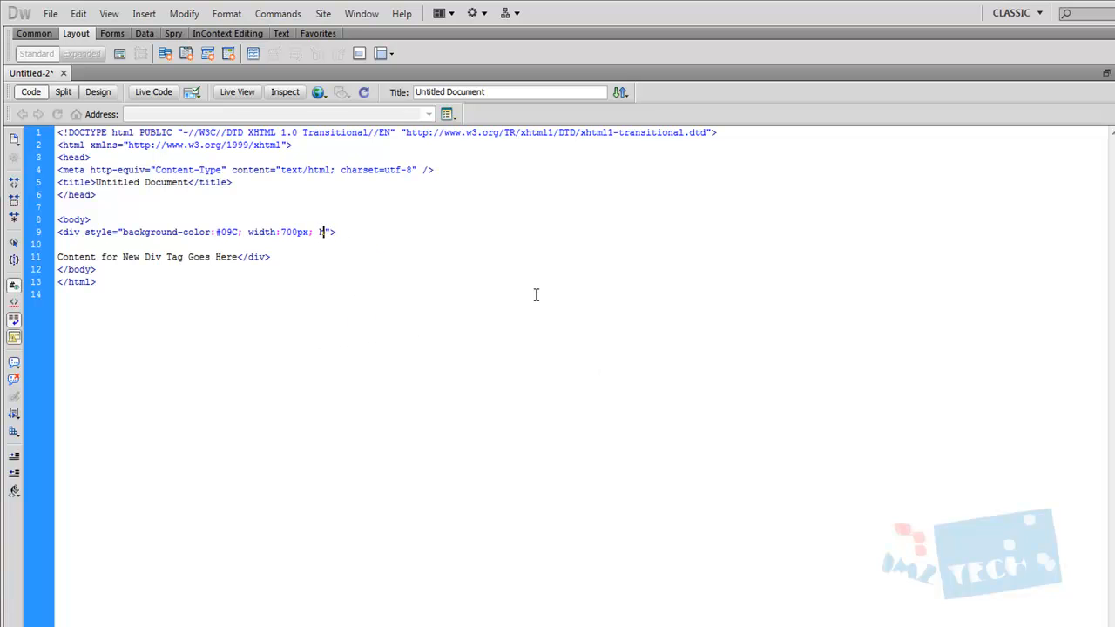
{"action": "type", "text": "ht:500px;"}
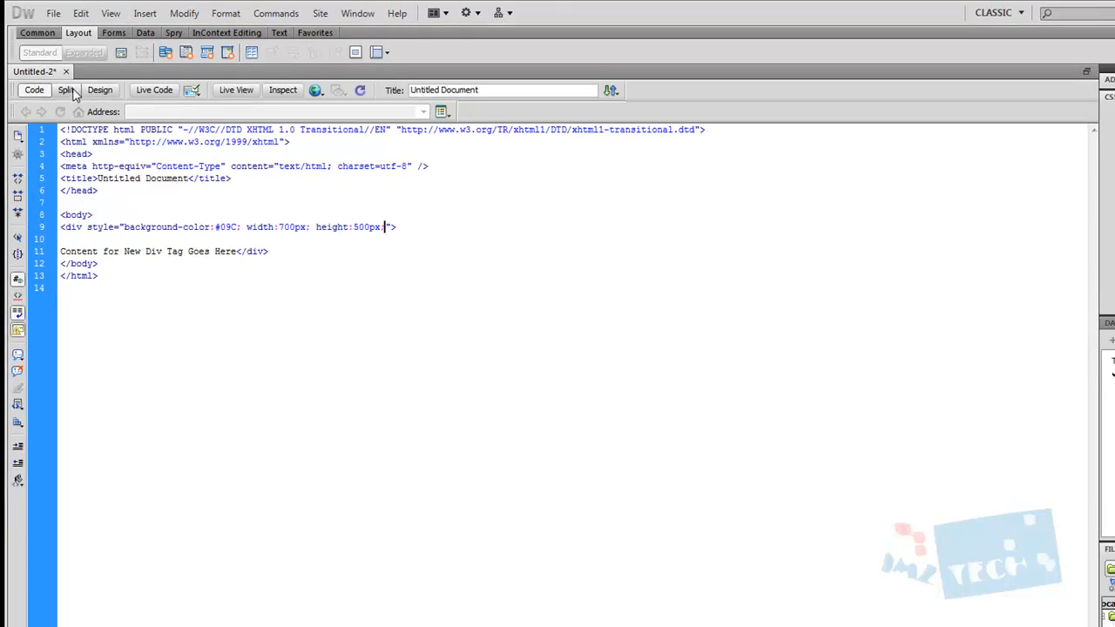
{"action": "left_click", "coordinate": [115, 74]}
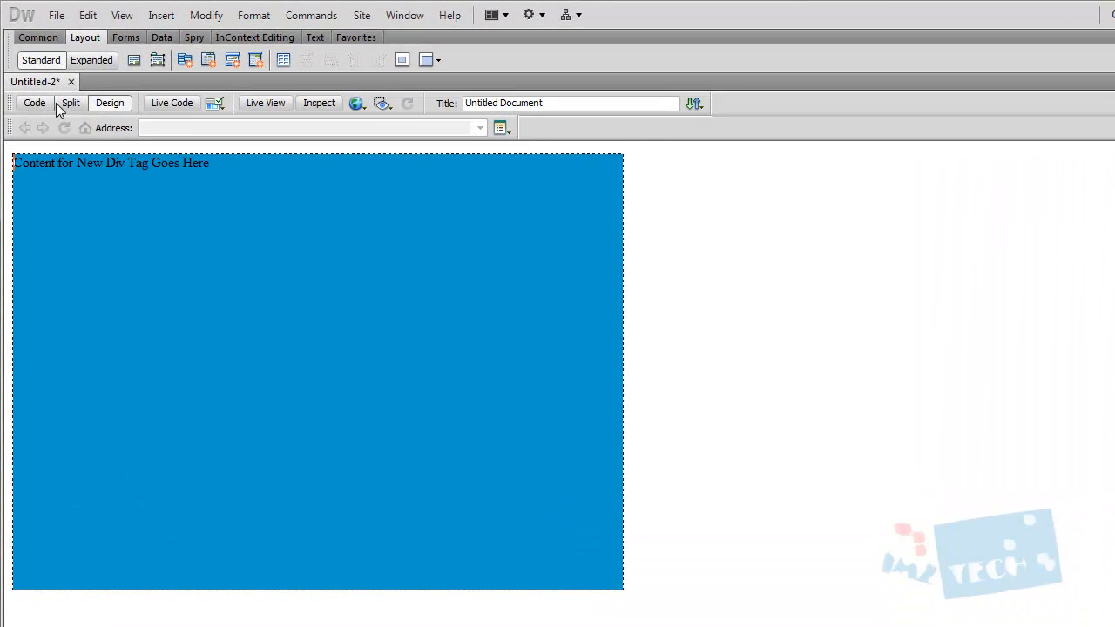
{"action": "mouse_move", "coordinate": [70, 103]}
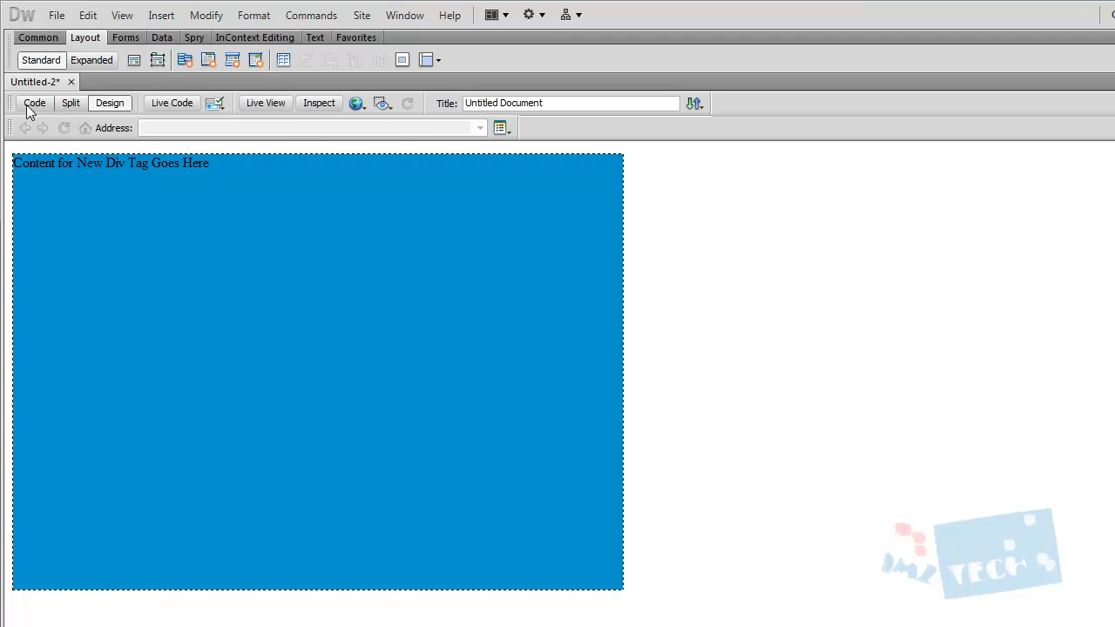
{"action": "left_click", "coordinate": [35, 103]}
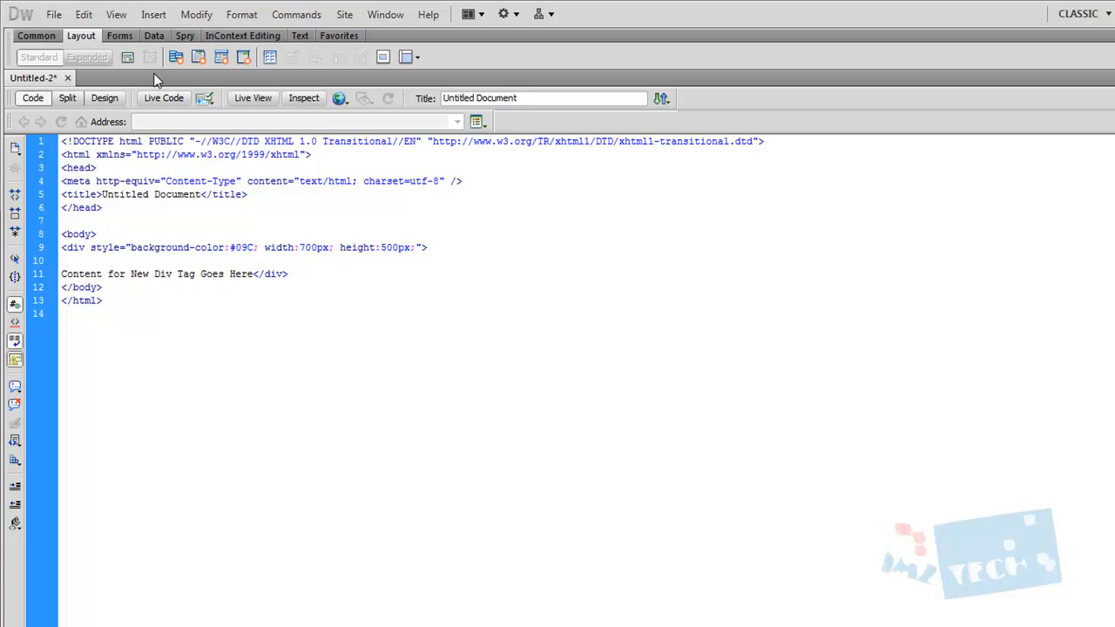
{"action": "left_click", "coordinate": [105, 98]}
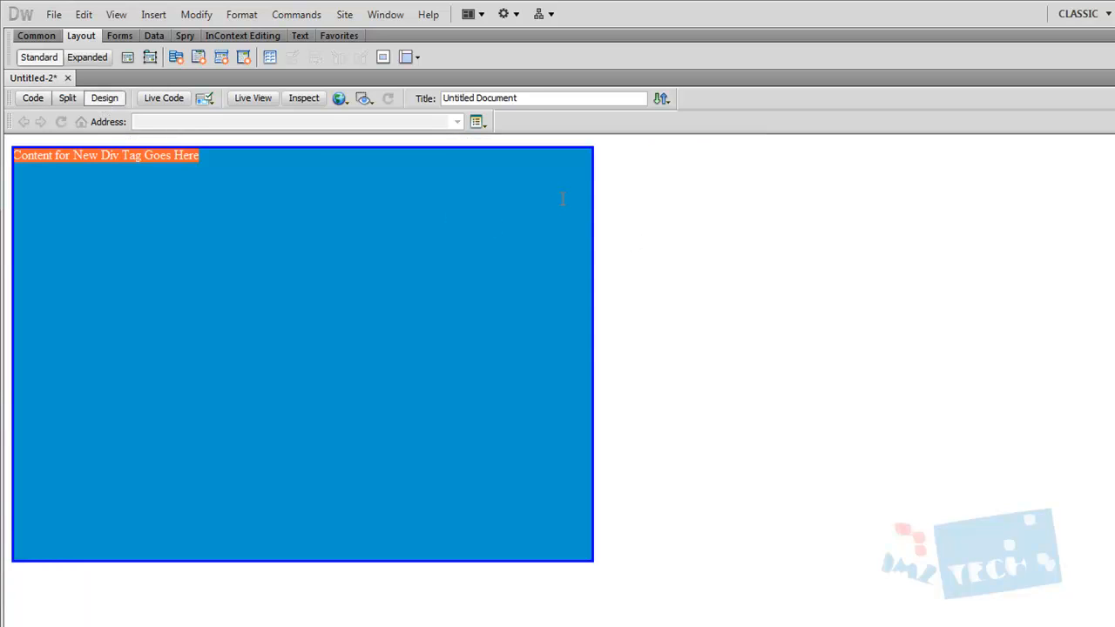
Step: Add margin:auto to the div's style so the box centres horizontally
{"action": "left_click", "coordinate": [32, 98]}
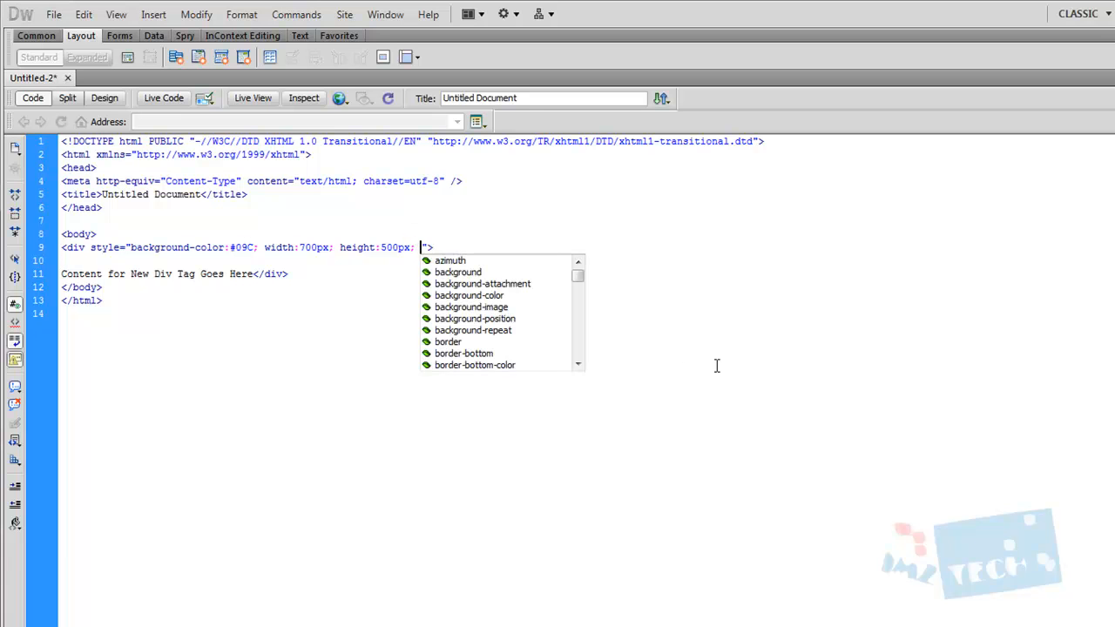
{"action": "type", "text": "margin:auto;"}
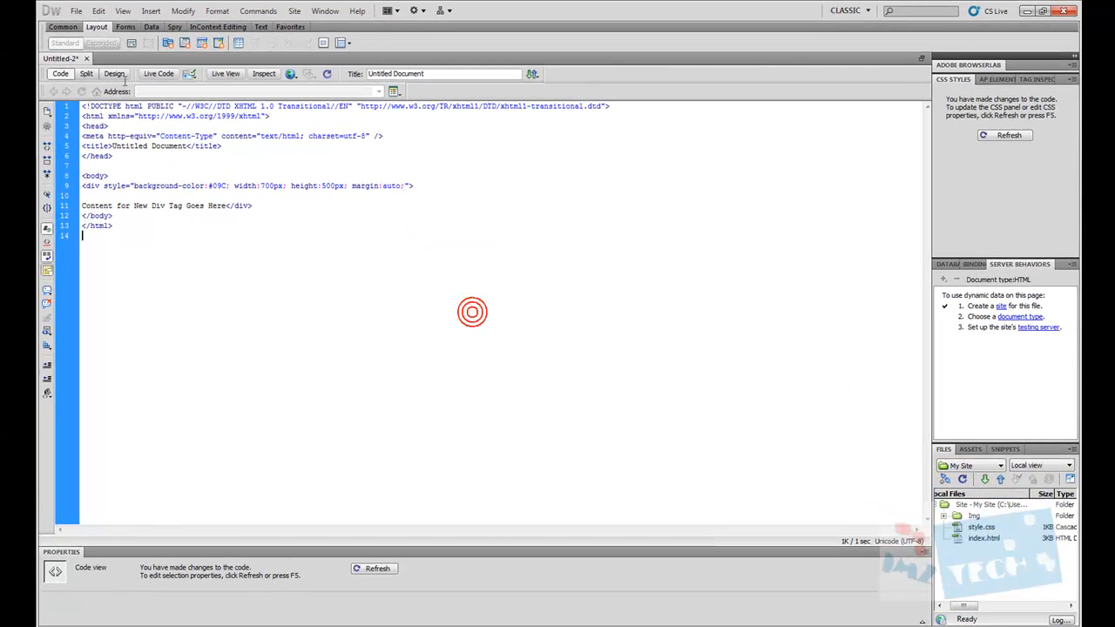
{"action": "left_click", "coordinate": [115, 73]}
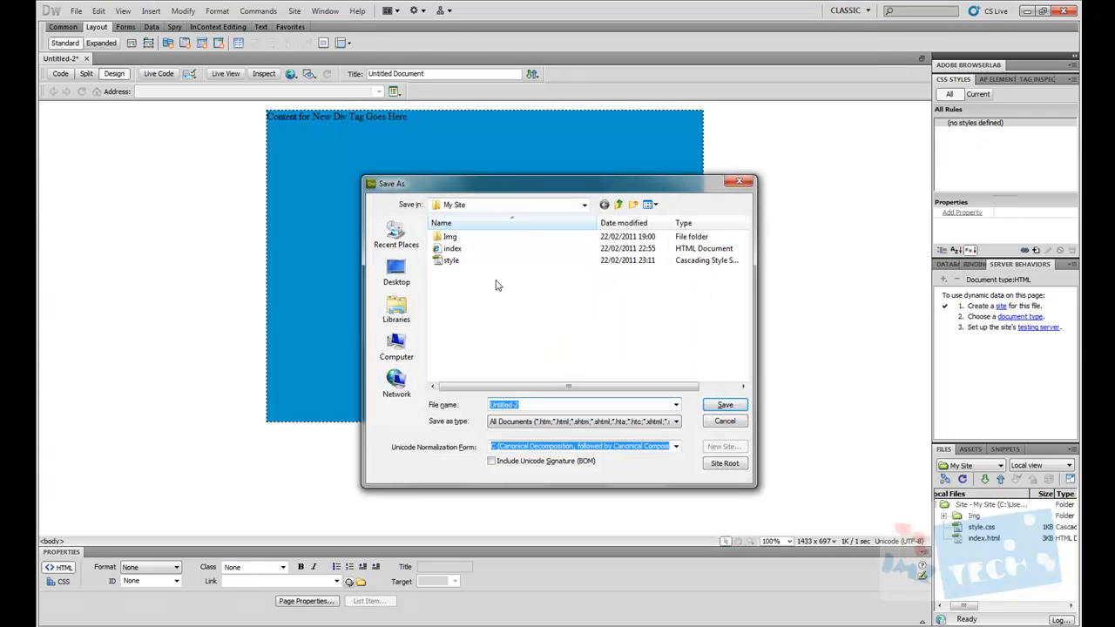
Step: Save the page as page1.html in the My Site folder
{"action": "type", "text": "page1"}
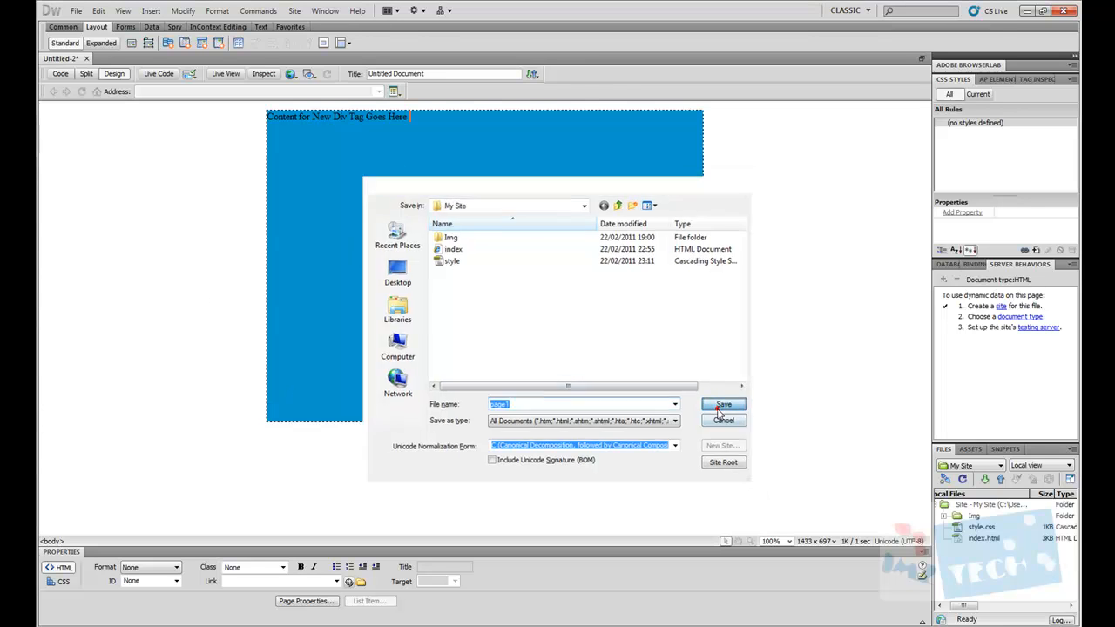
{"action": "left_click", "coordinate": [723, 404]}
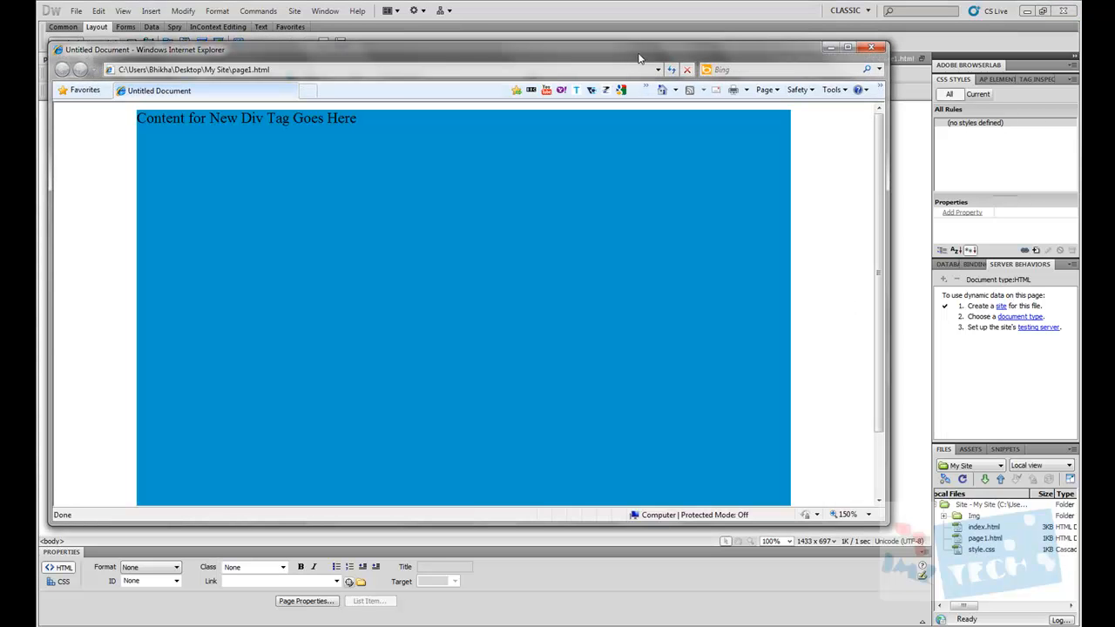
{"action": "mouse_move", "coordinate": [641, 56]}
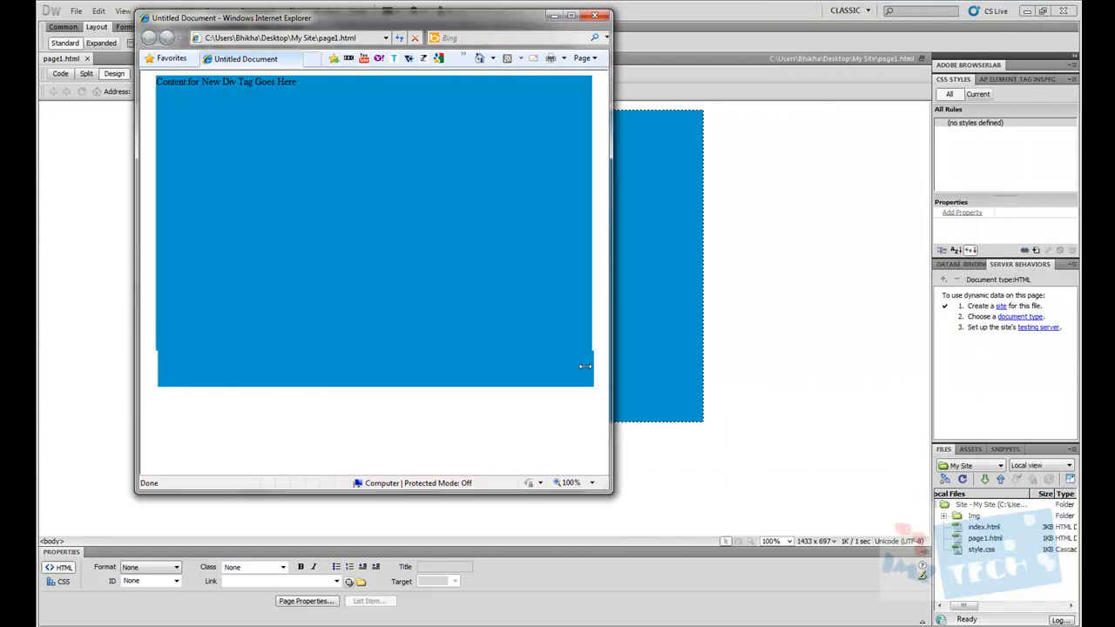
Step: Widen the Internet Explorer window to verify the box stays centred, then close it
{"action": "left_click_drag", "start_coordinate": [610, 366], "coordinate": [862, 365]}
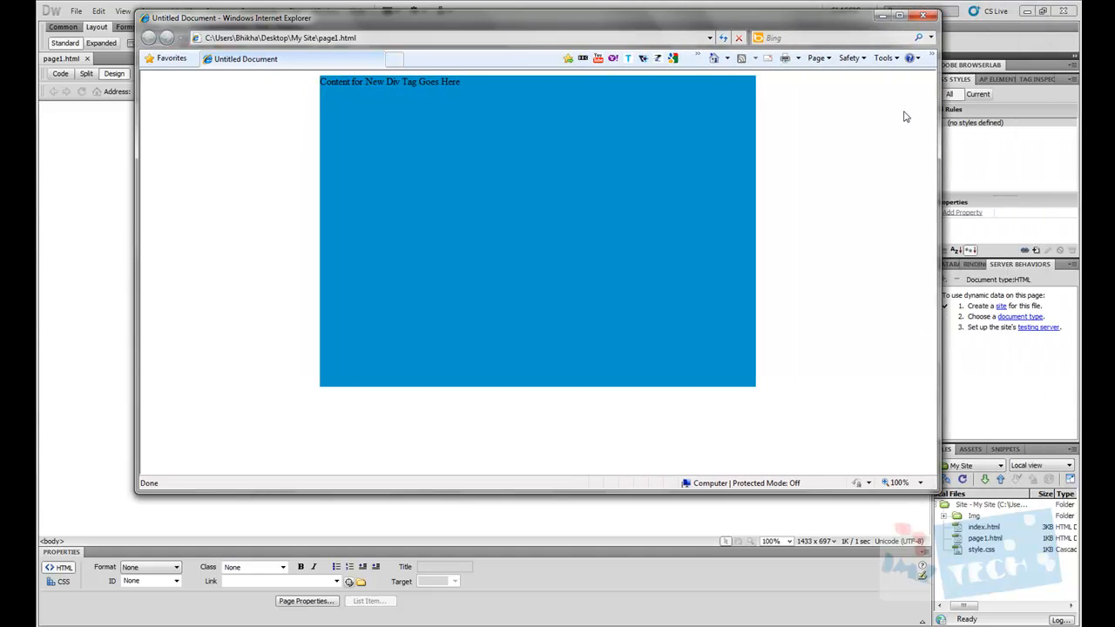
{"action": "left_click", "coordinate": [923, 16]}
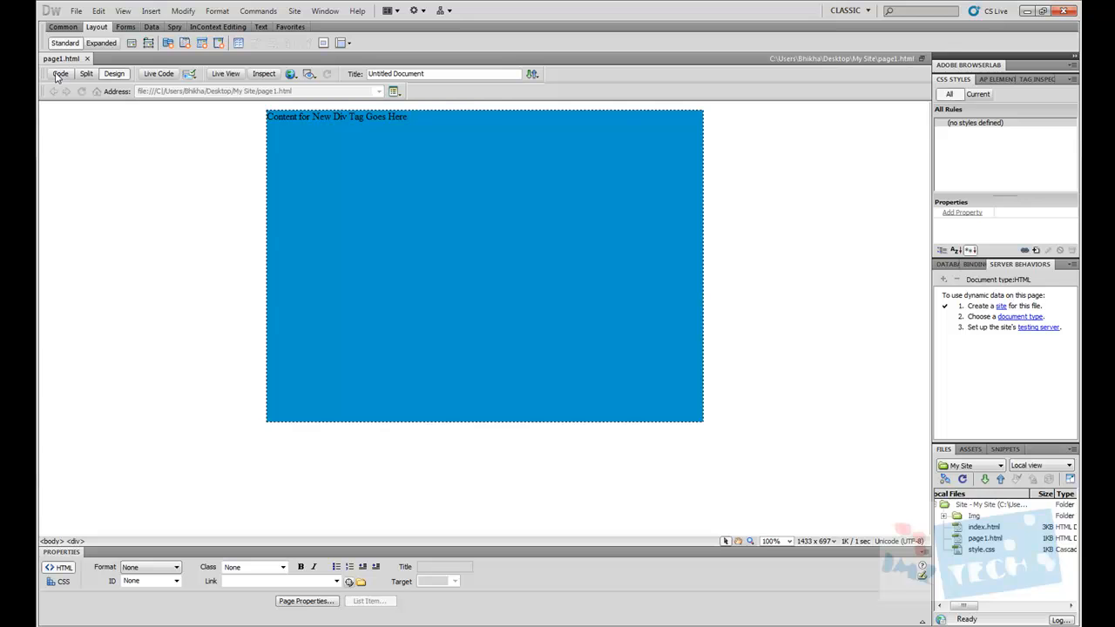
Step: Review page1.html's source with the full inline style and select style.css in the Files panel
{"action": "left_click", "coordinate": [59, 73]}
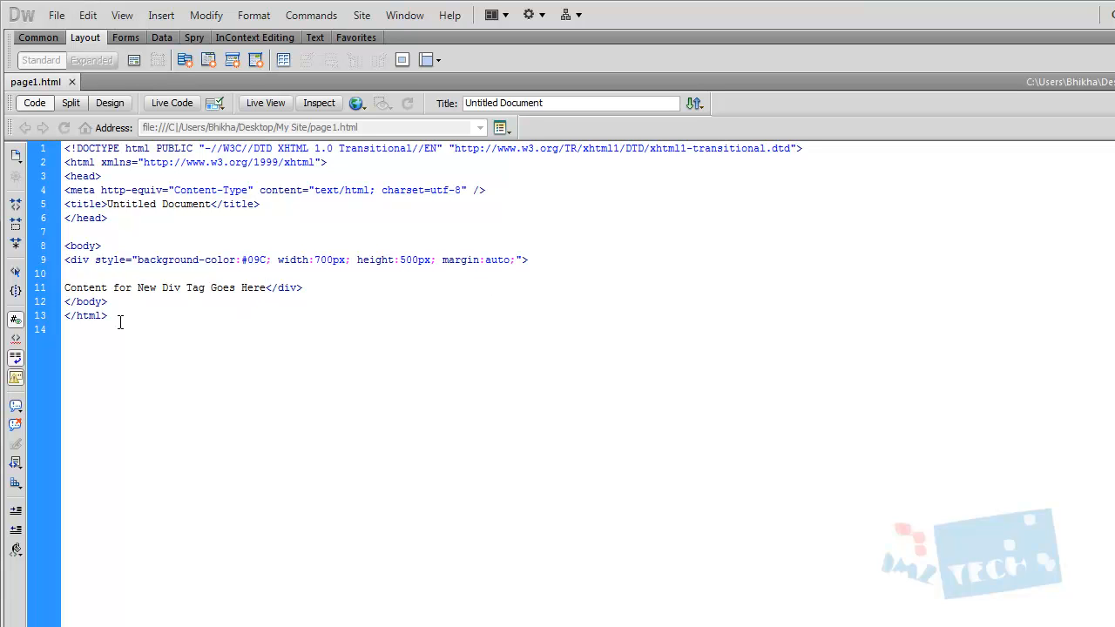
{"action": "left_click", "coordinate": [265, 287]}
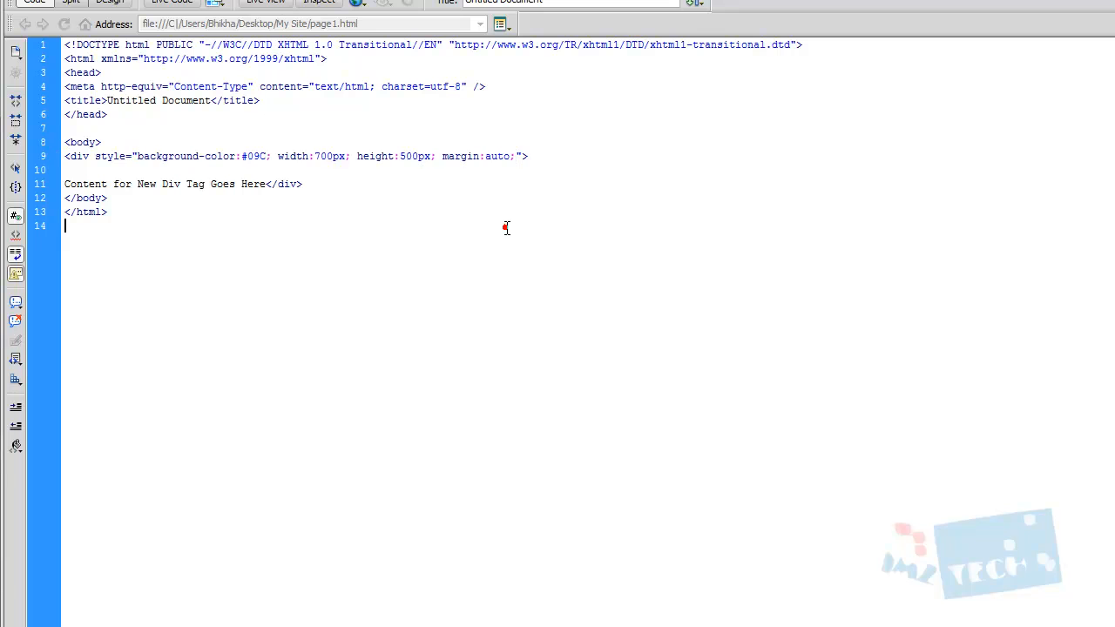
{"action": "double_click", "coordinate": [195, 156]}
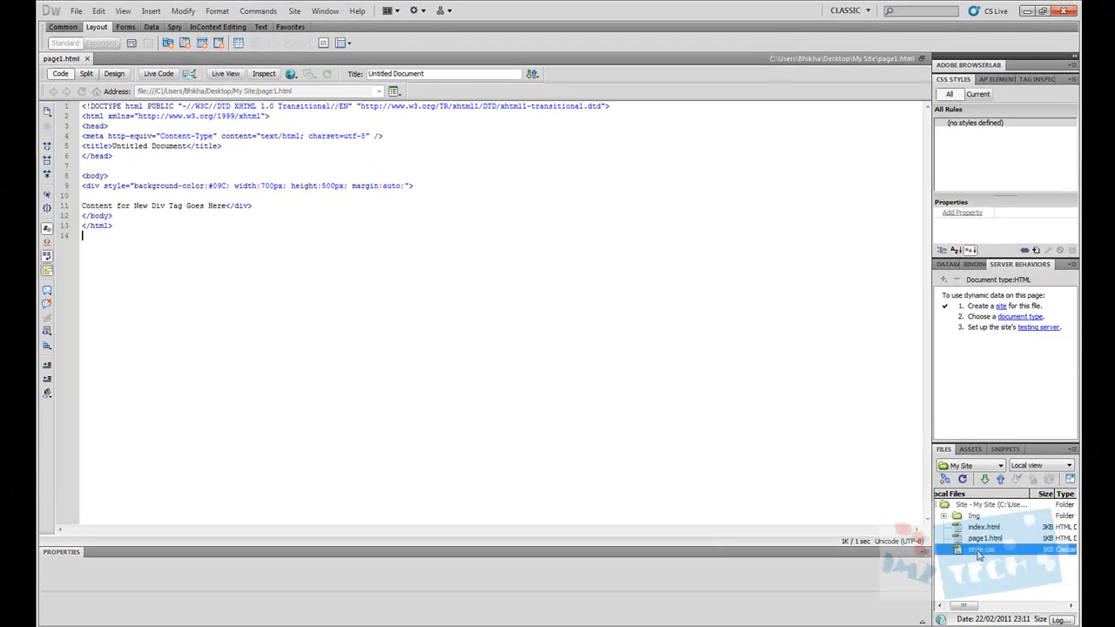
{"action": "left_click", "coordinate": [982, 549]}
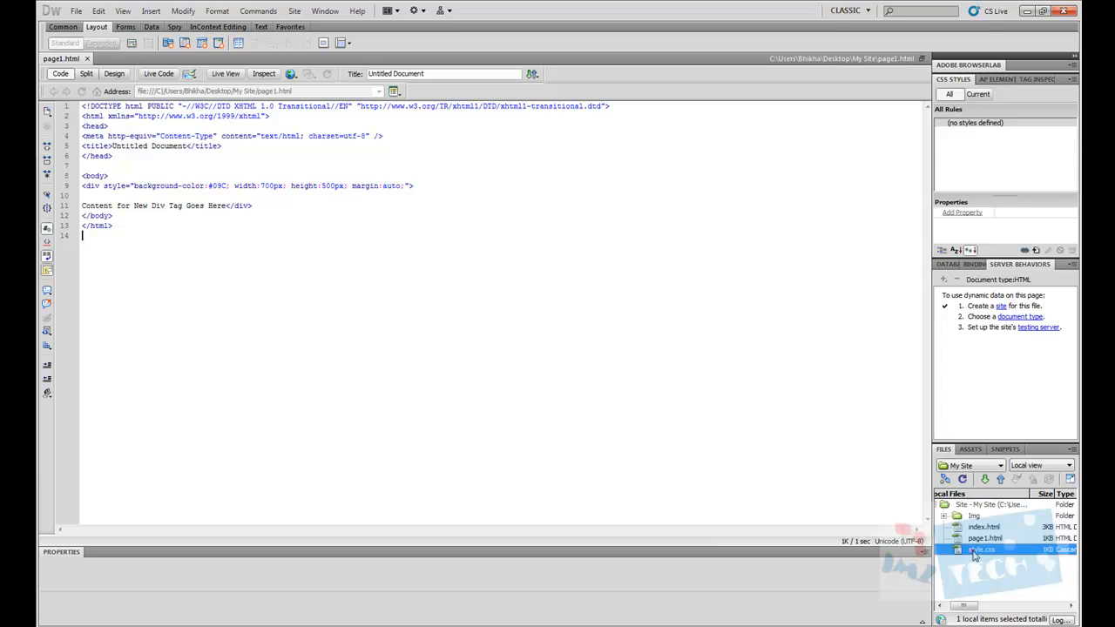
Step: Open style.css from the Files panel, inspect its banner height rule, and return to page1.html
{"action": "double_click", "coordinate": [982, 549]}
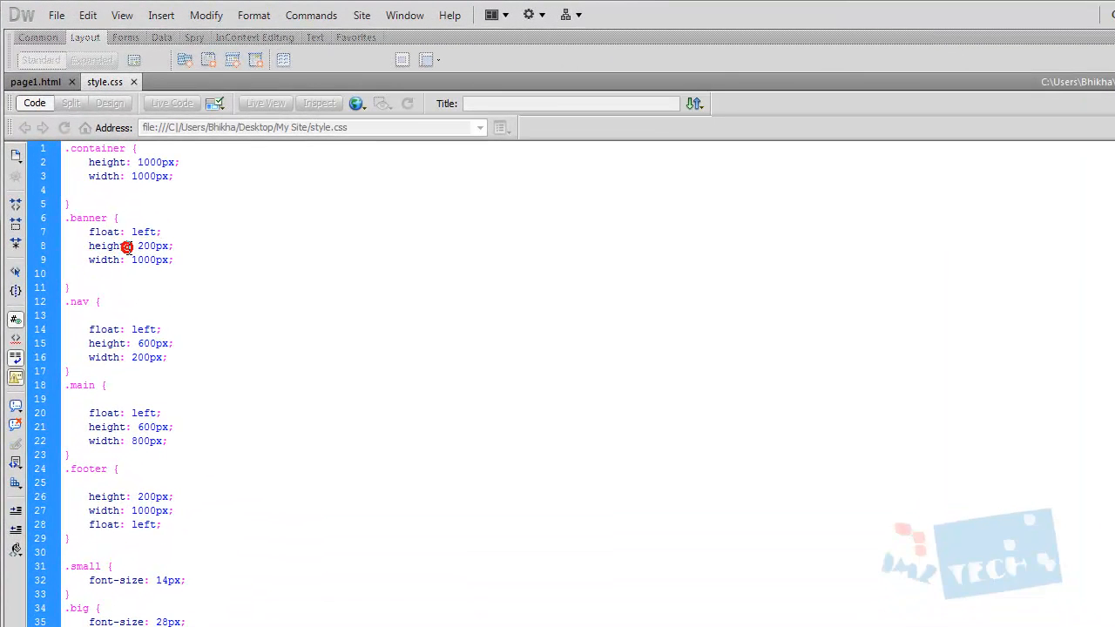
{"action": "double_click", "coordinate": [150, 246]}
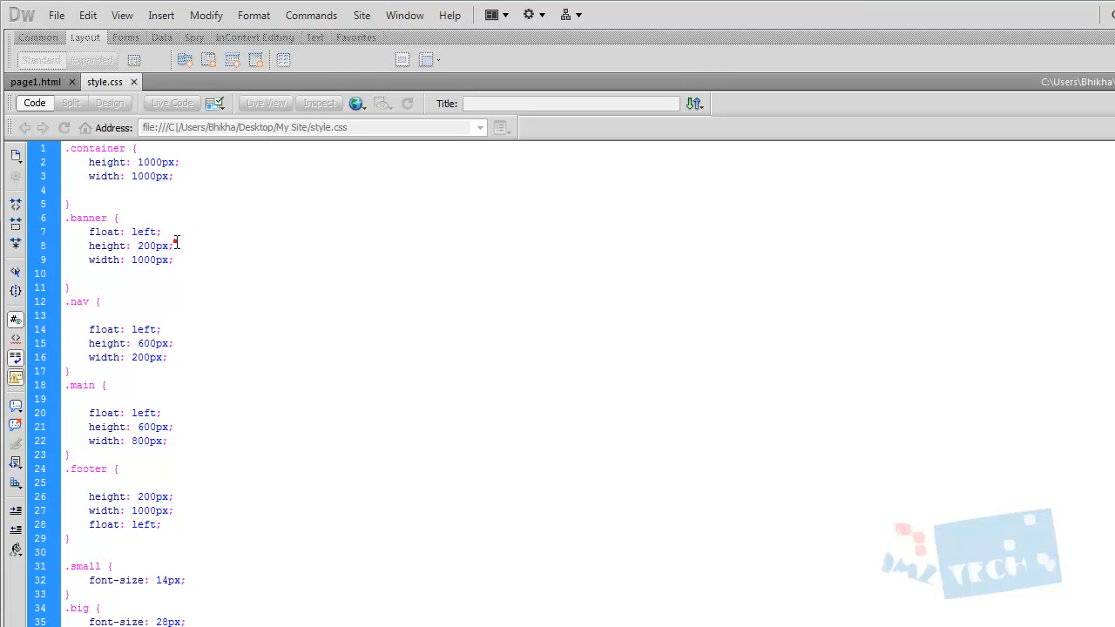
{"action": "left_click", "coordinate": [33, 82]}
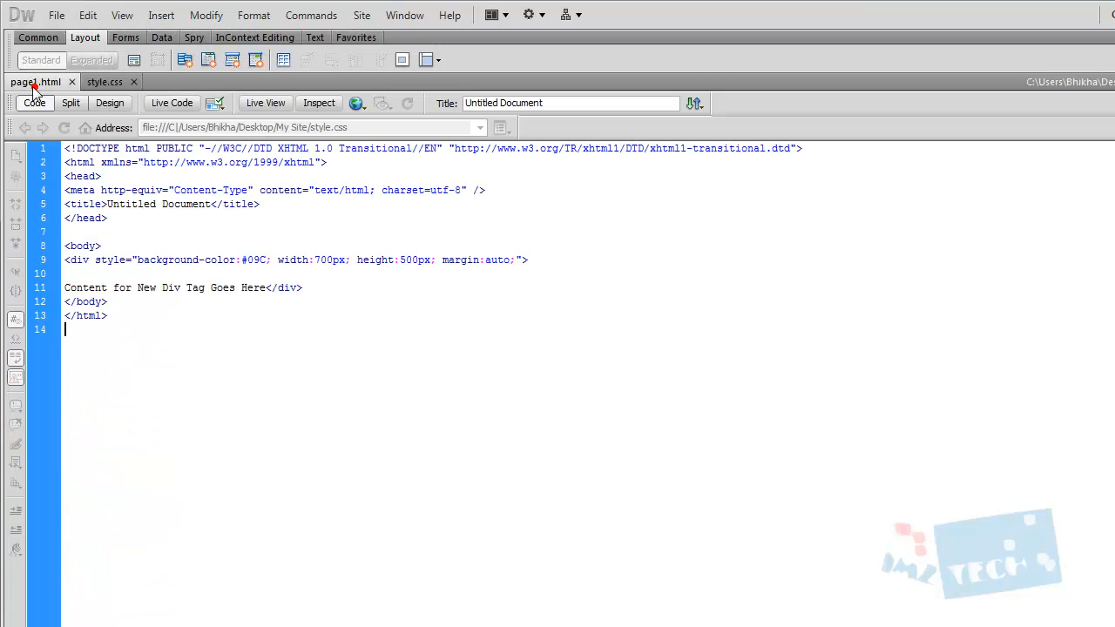
{"action": "double_click", "coordinate": [376, 260]}
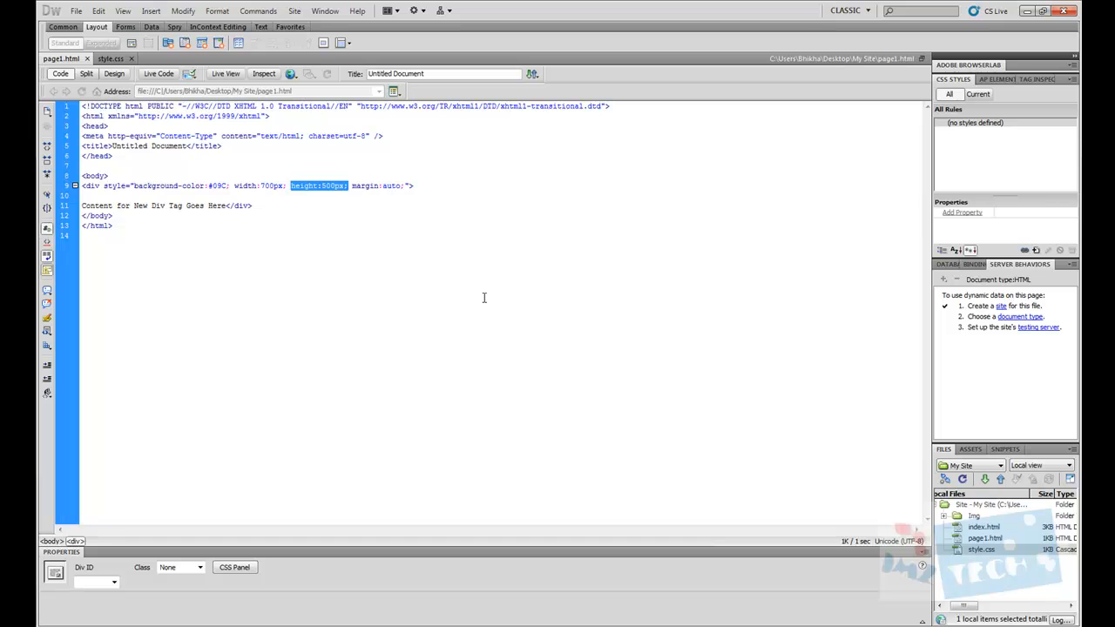
{"action": "mouse_move", "coordinate": [662, 361]}
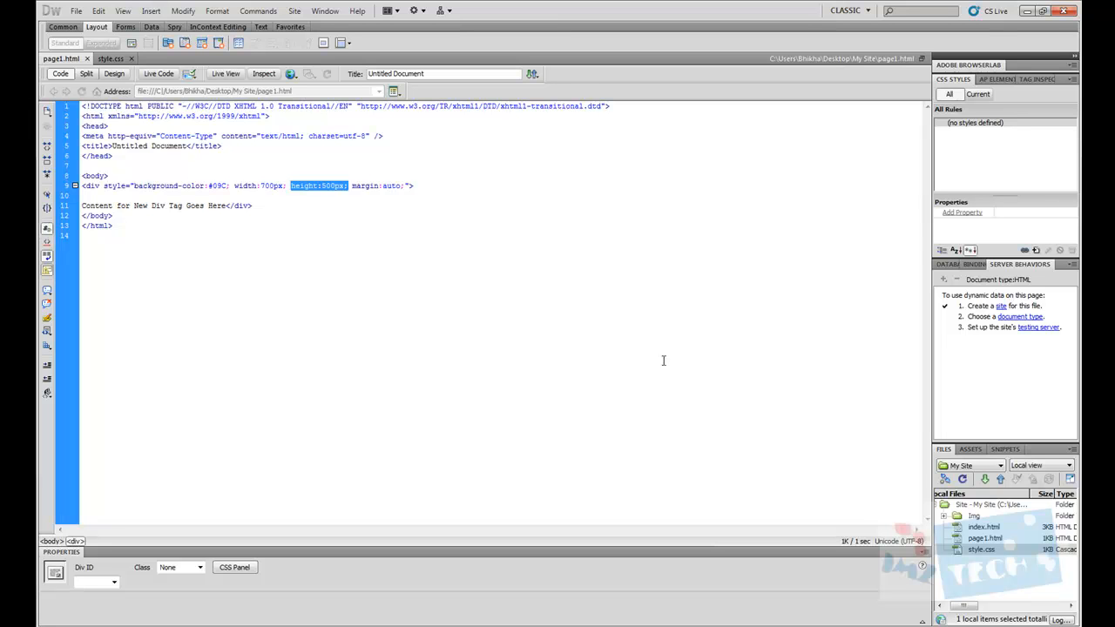